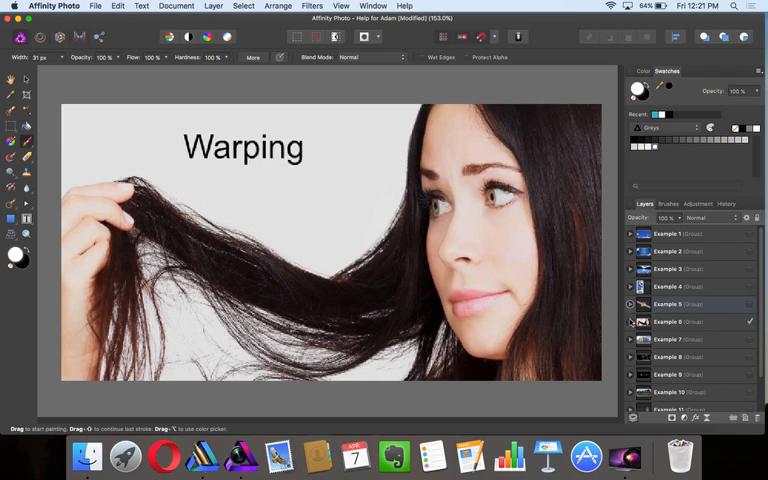
- Select the long-haired woman photo layer and start a mesh warp on it
left_click(630, 320)
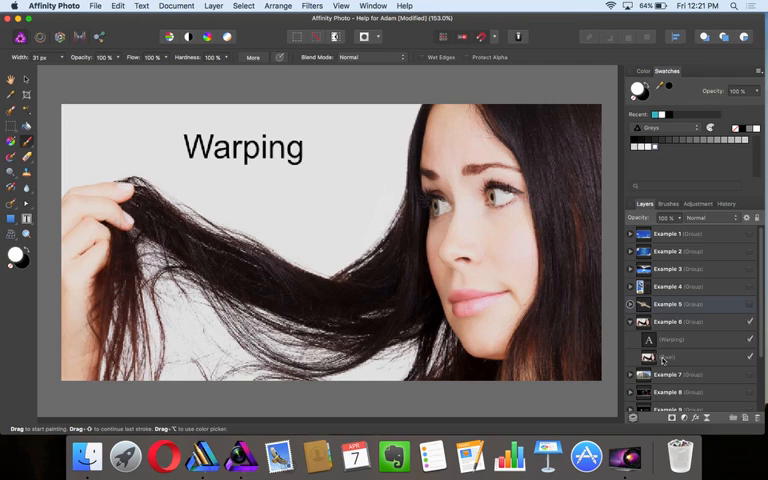
left_click(690, 356)
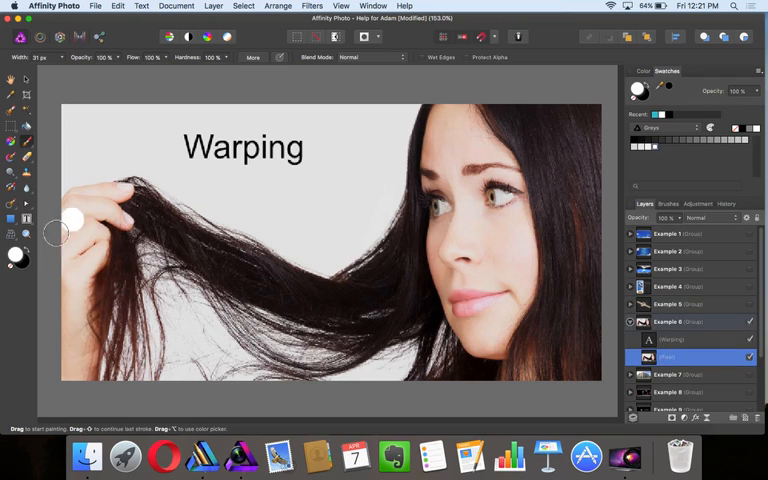
left_click(12, 78)
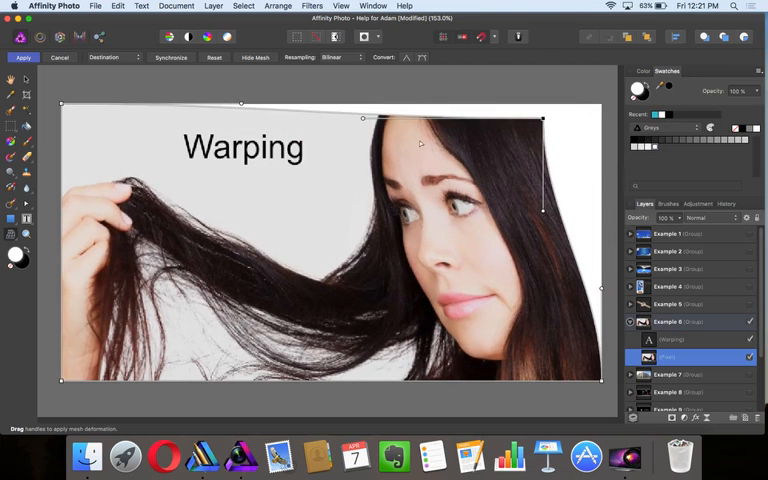
mouse_move(516, 128)
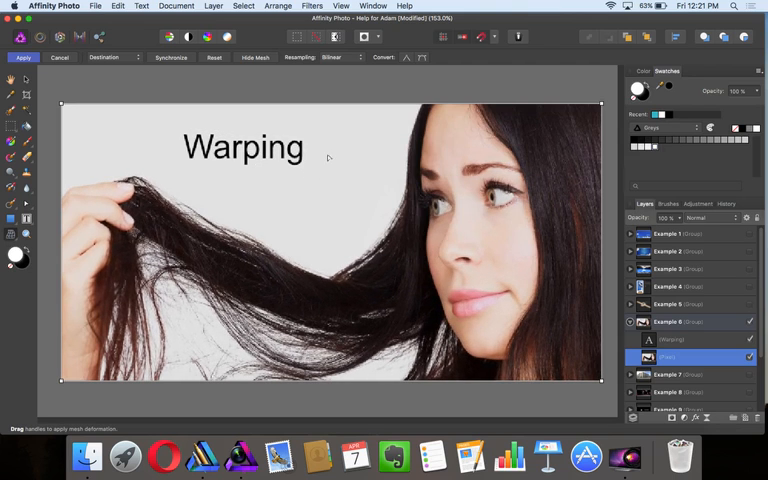
mouse_move(396, 112)
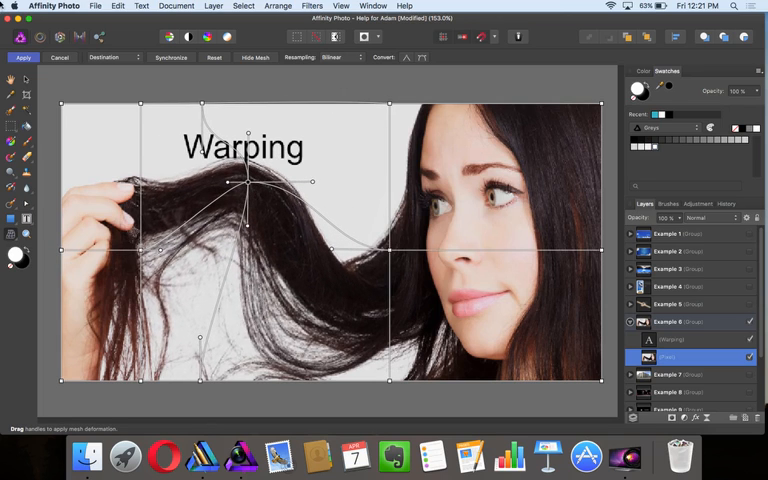
- Commit the hair mesh warp and switch to the Perspective building example
left_click(24, 56)
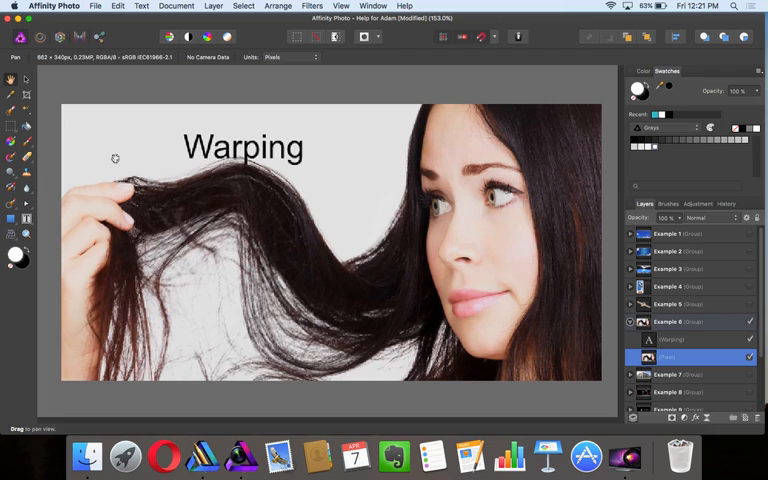
mouse_move(224, 204)
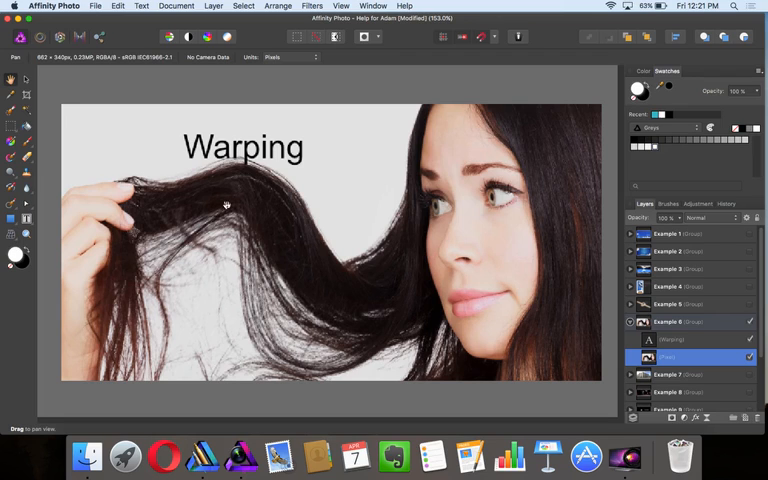
left_click(630, 320)
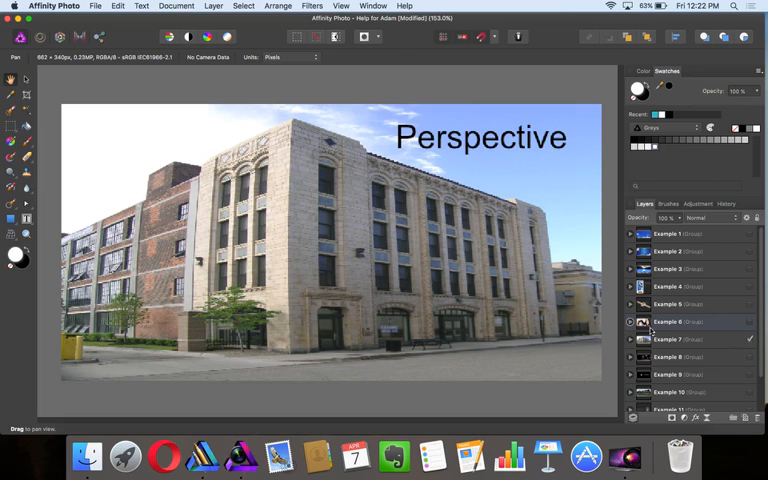
- Select the building photo and start a Dual plane perspective correction on it
left_click(630, 340)
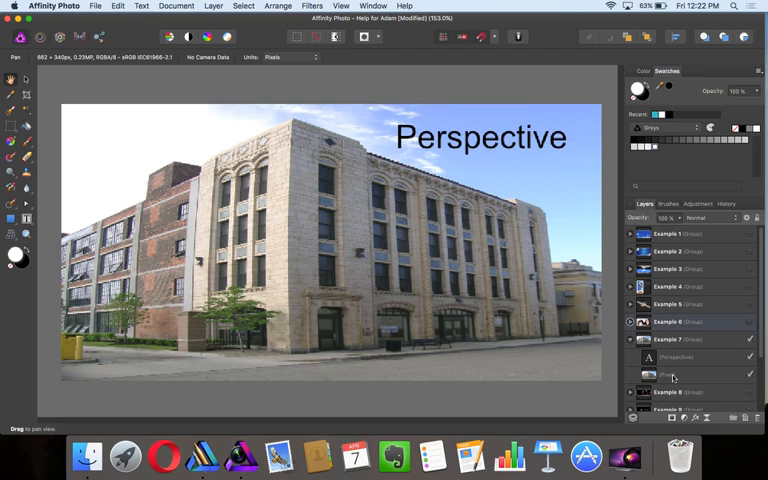
left_click(684, 374)
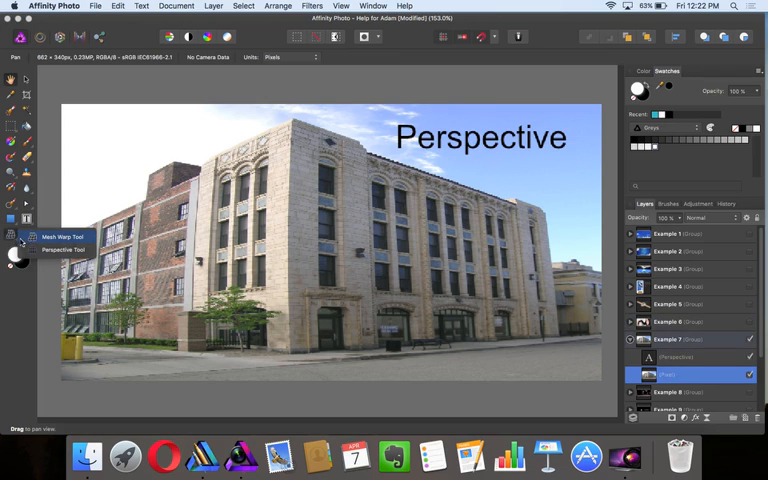
left_click(64, 250)
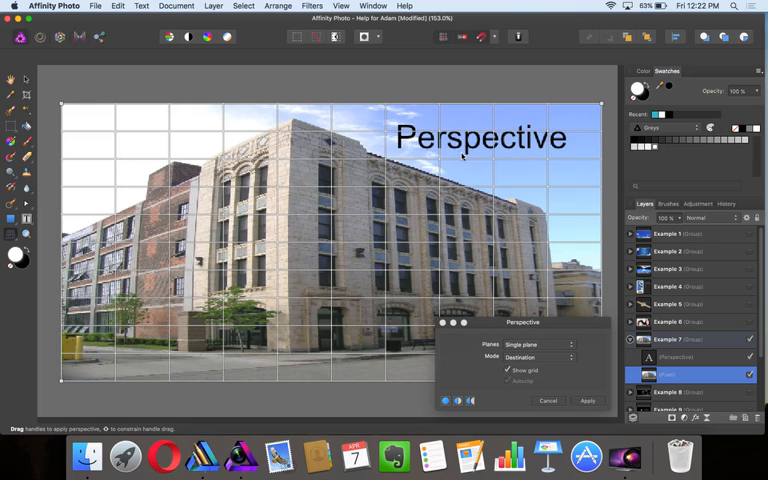
mouse_move(332, 132)
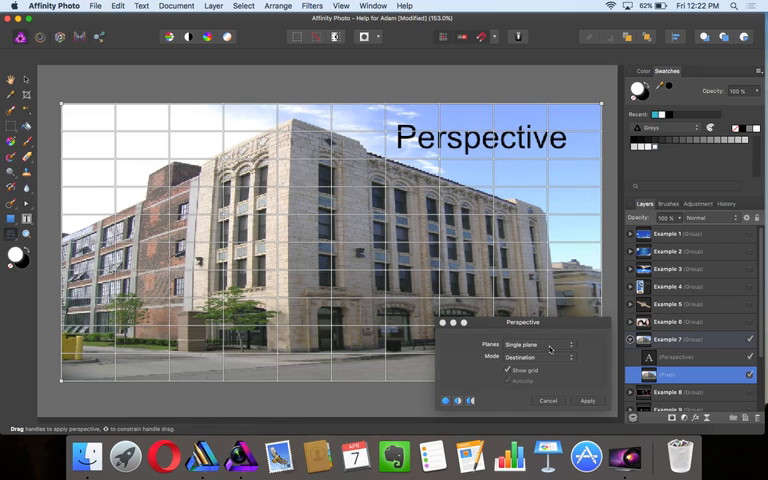
left_click(530, 344)
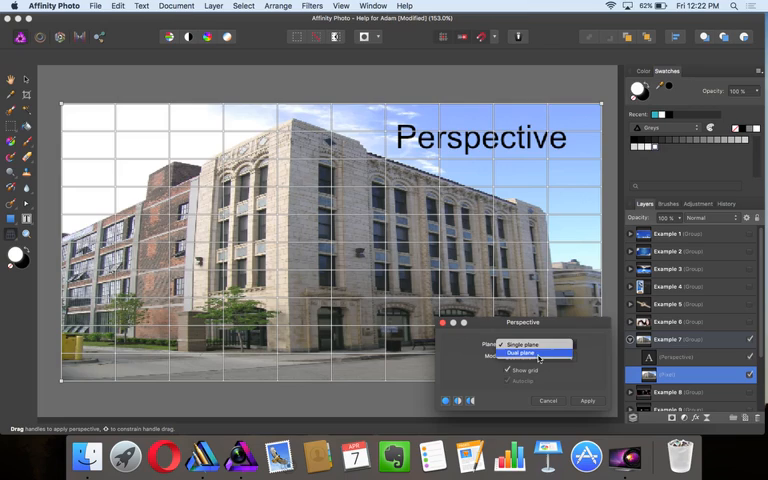
left_click(520, 354)
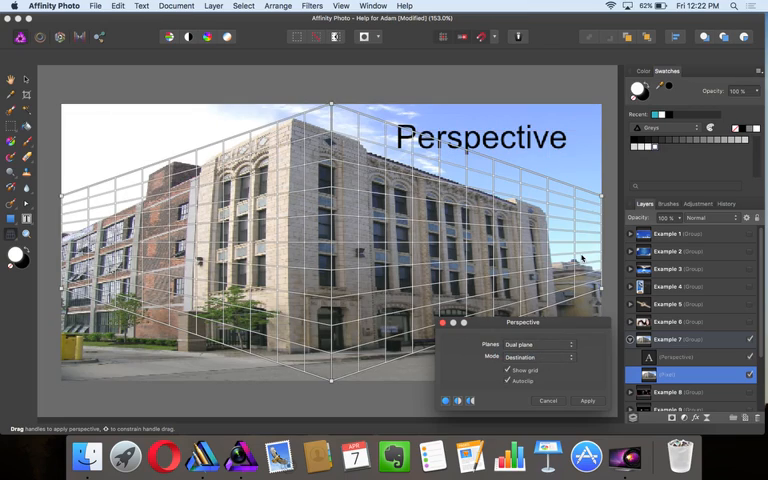
- Reshape the building facade by dragging the left, right and top grid corners
left_click_drag(332, 104, 182, 82)
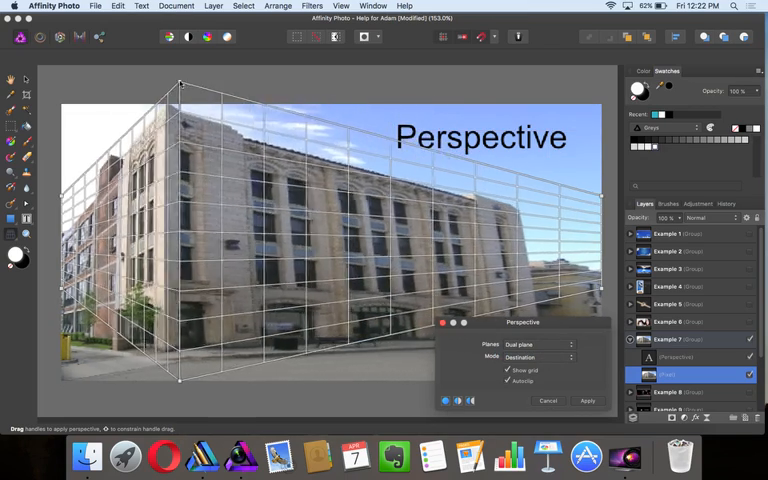
left_click_drag(180, 84, 392, 88)
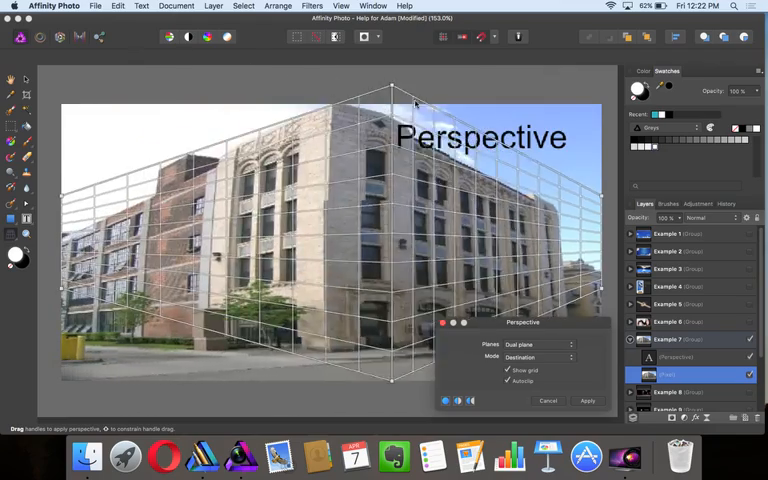
left_click_drag(392, 88, 496, 102)
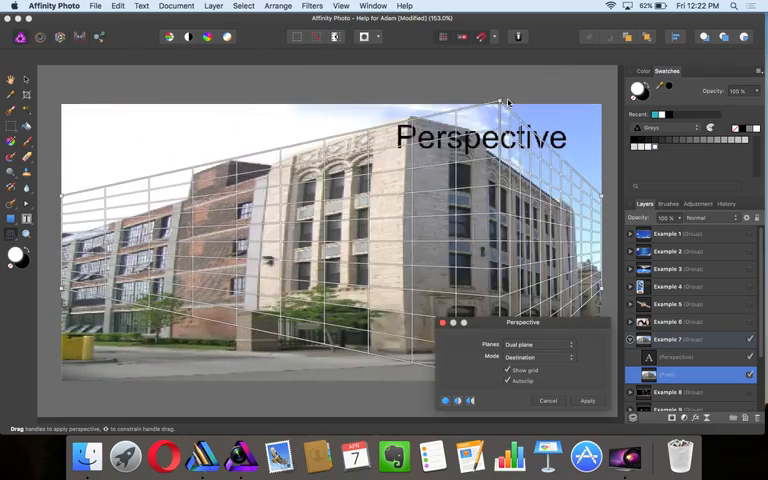
left_click_drag(496, 104, 190, 64)
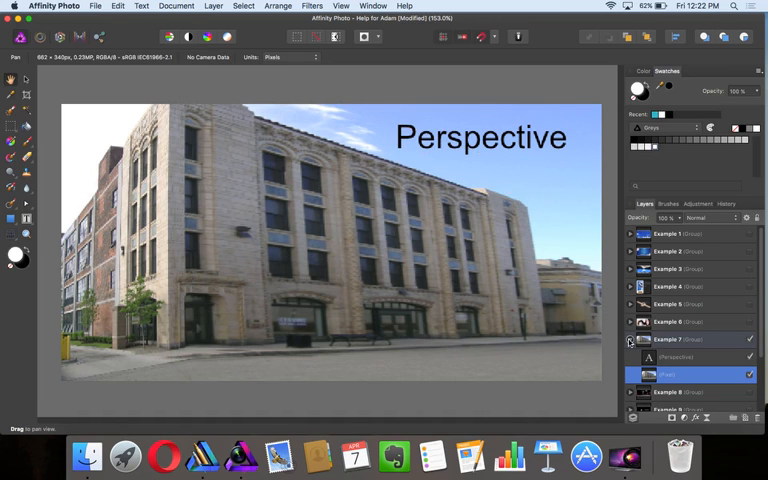
- Hide the Perspective example and show the Lighting Filter magician example
left_click(630, 338)
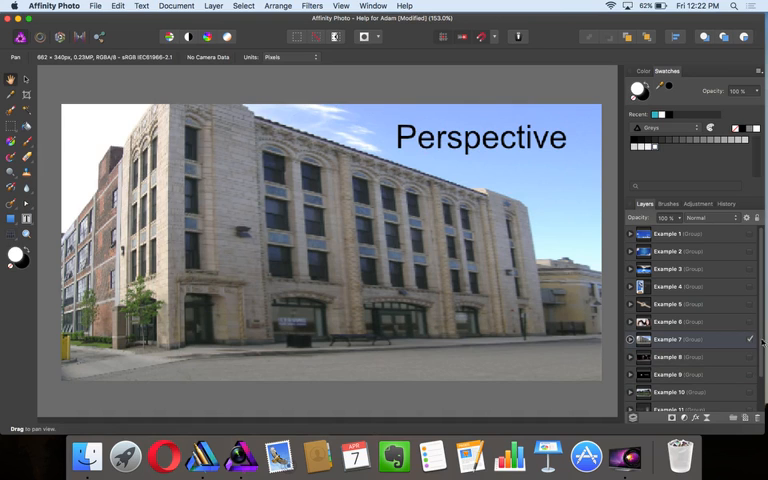
left_click(692, 356)
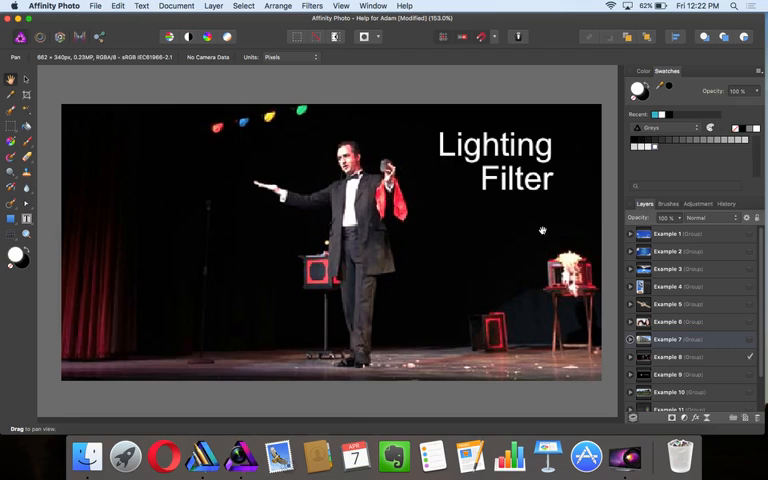
mouse_move(588, 224)
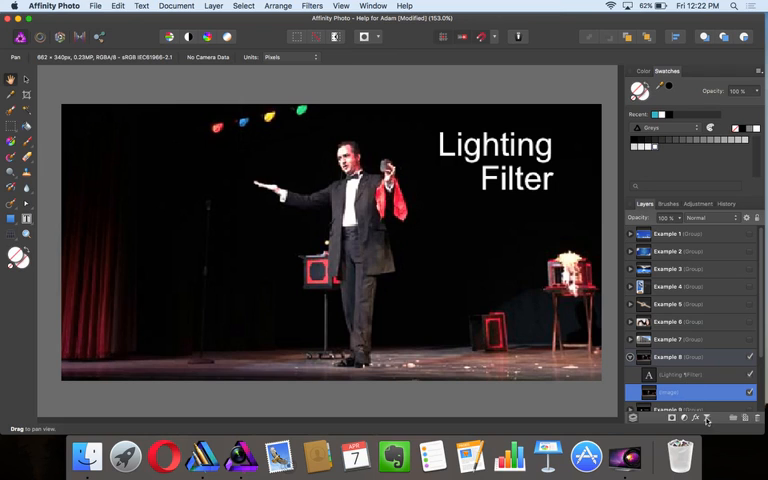
- Bring up the live filter list for the magician photo layer
left_click(706, 418)
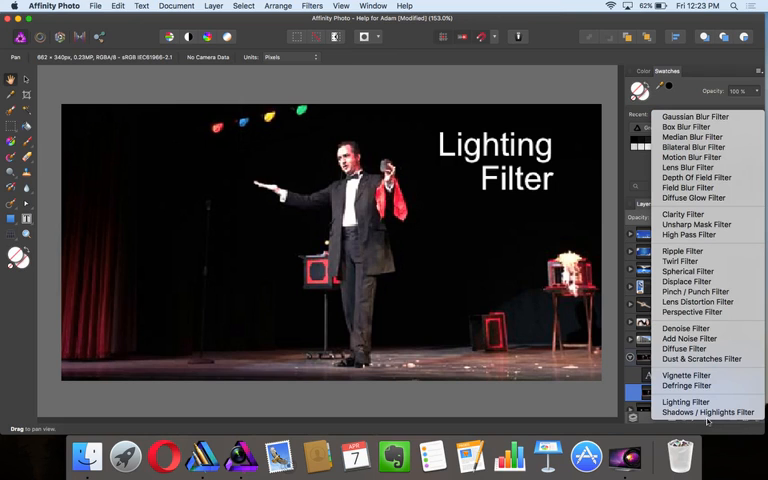
mouse_move(686, 400)
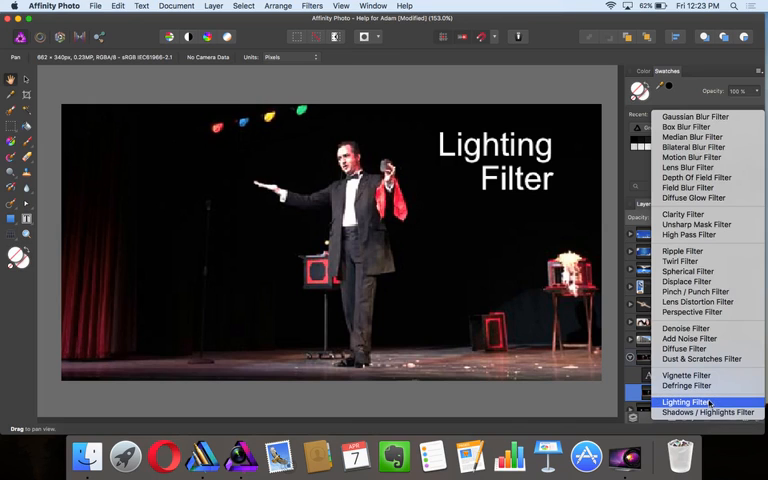
mouse_move(690, 136)
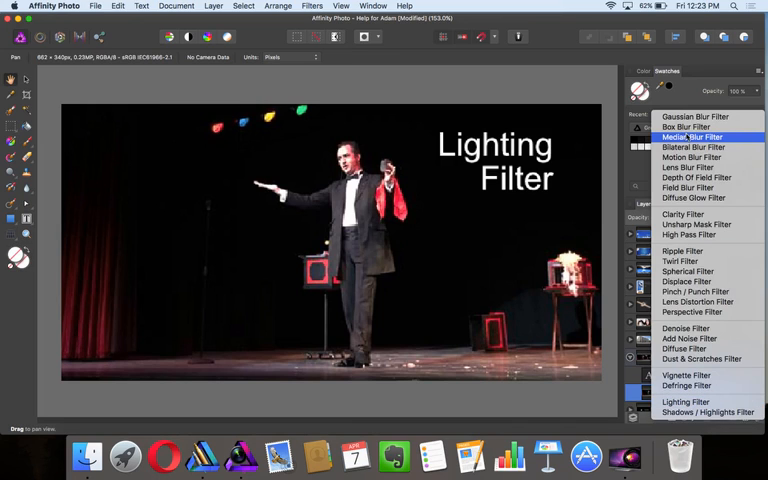
mouse_move(692, 156)
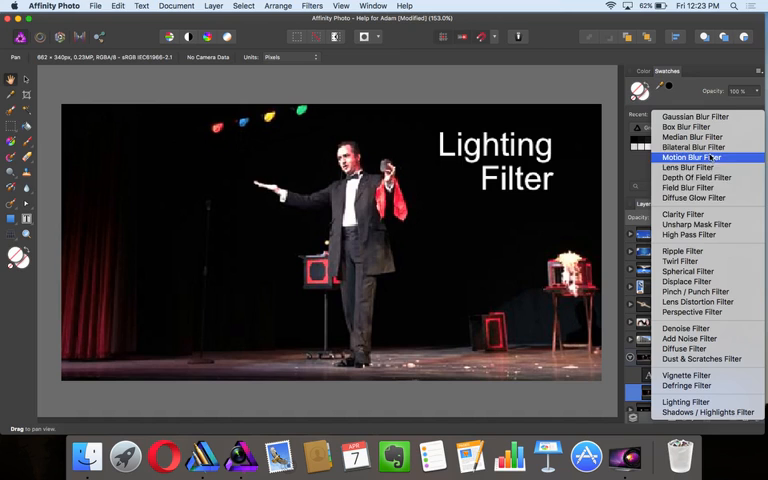
mouse_move(722, 244)
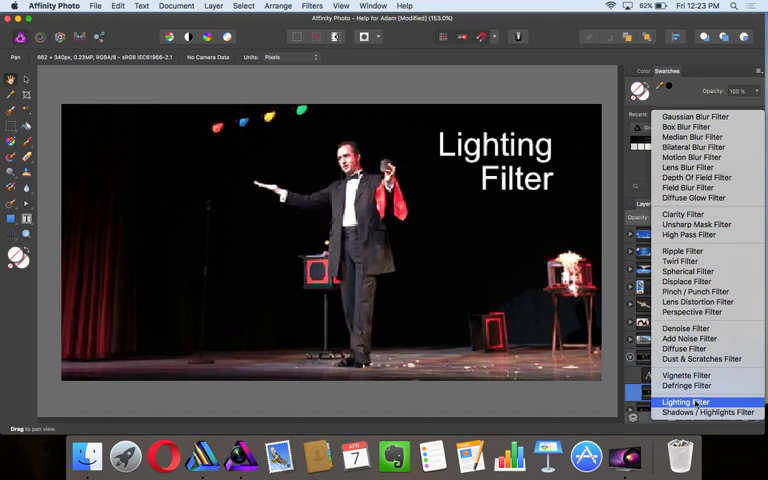
- Relight the magician with a spotlight moved to the upper left and its cone reshaped
left_click(686, 400)
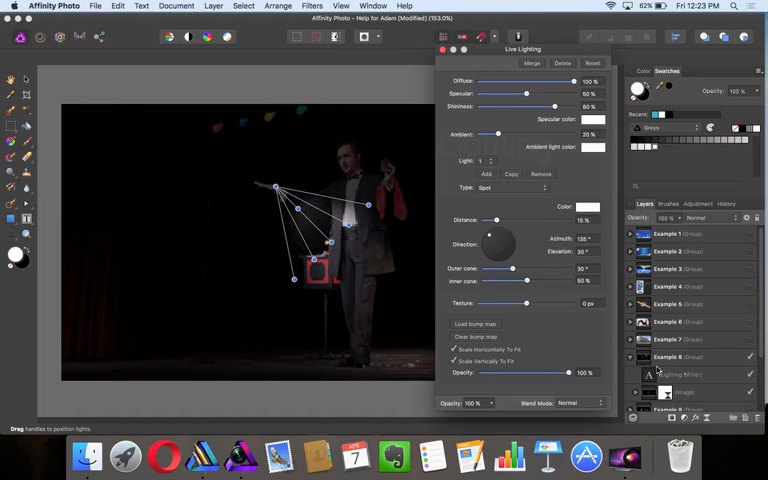
left_click_drag(278, 188, 268, 180)
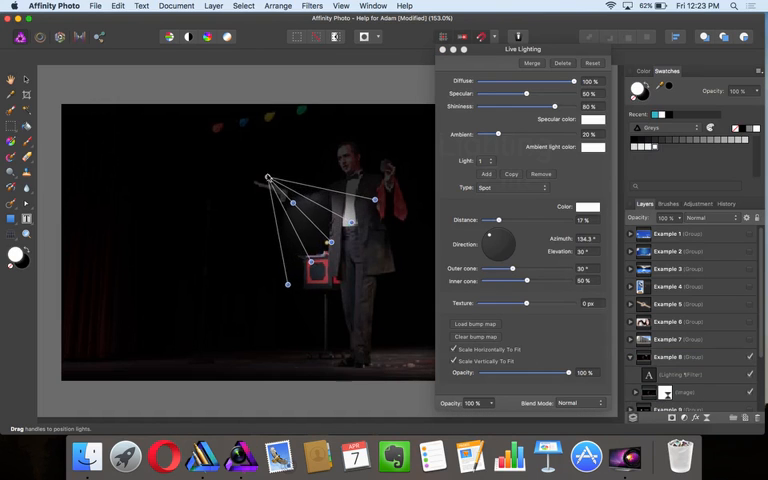
left_click_drag(270, 180, 284, 180)
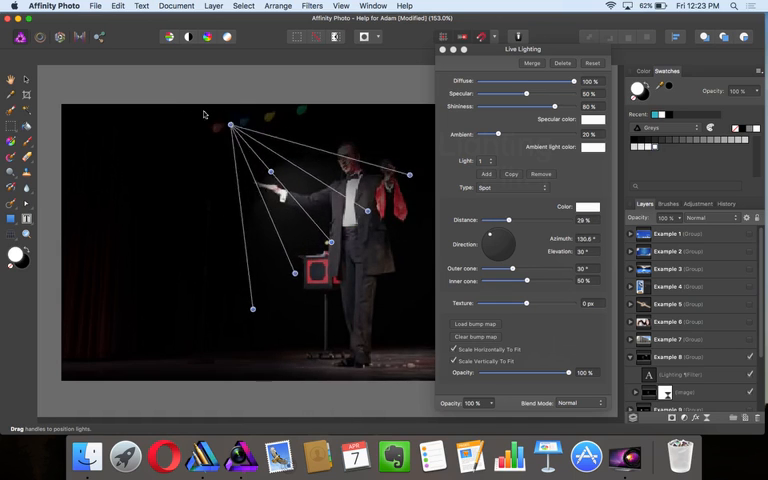
left_click_drag(232, 128, 212, 116)
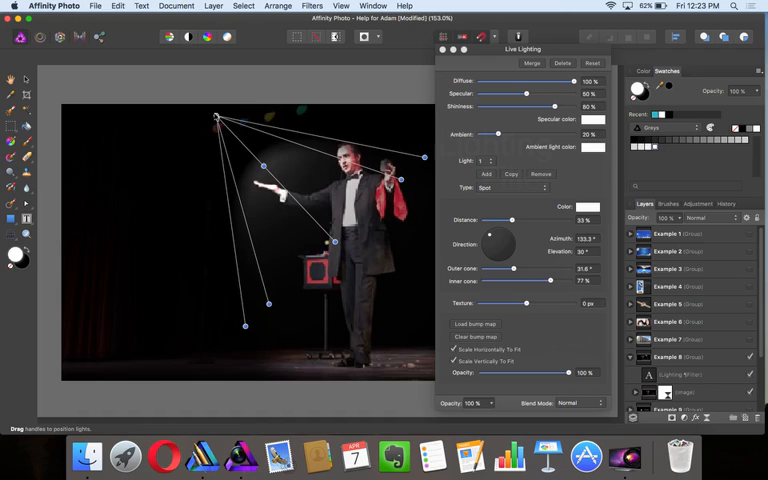
left_click_drag(216, 116, 224, 110)
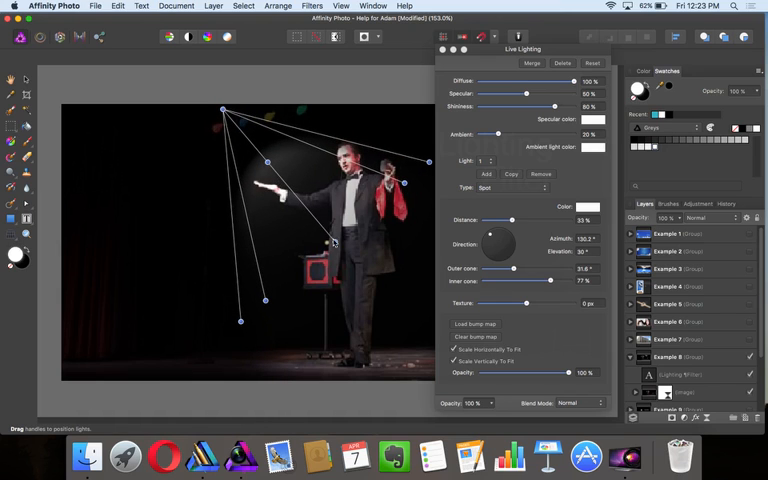
left_click_drag(224, 110, 240, 84)
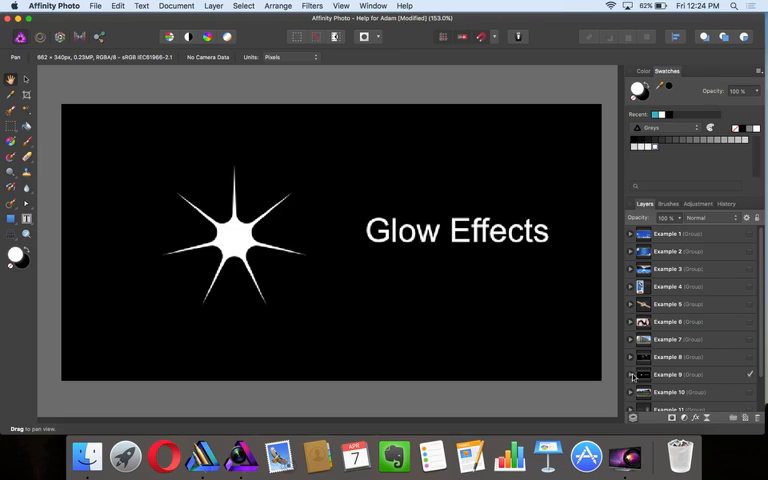
- Expand the Glow example group and select the white star for layer effects
left_click(630, 332)
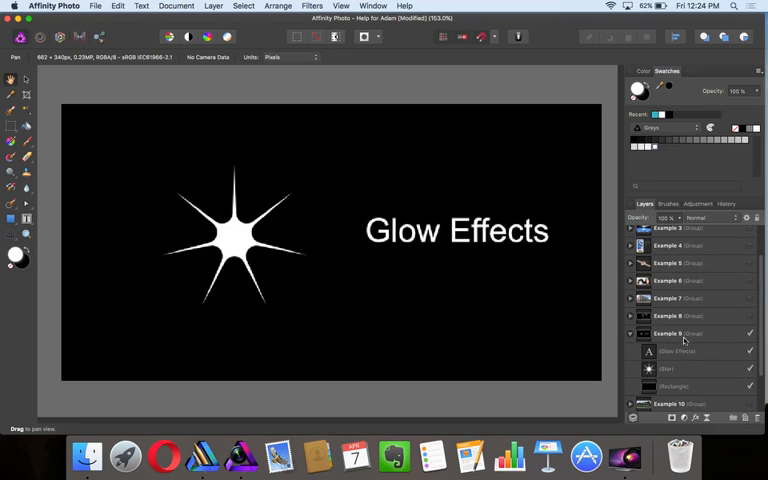
left_click(690, 368)
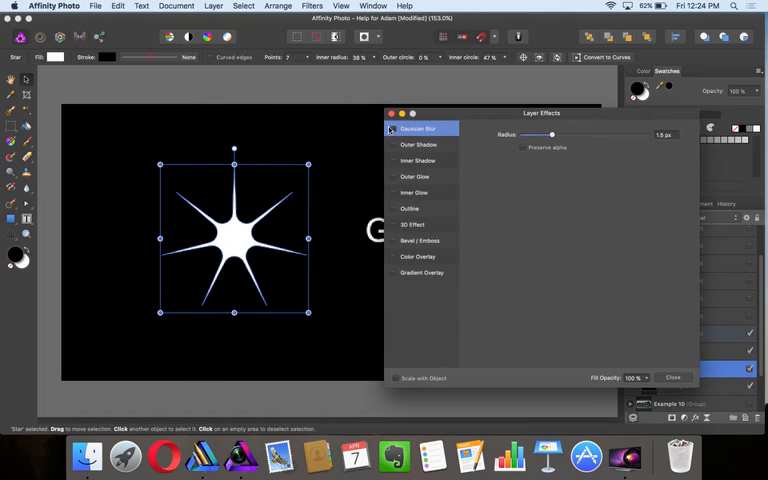
- Soften the star with a Gaussian Blur of larger radius and move to Outer Glow settings
left_click(392, 128)
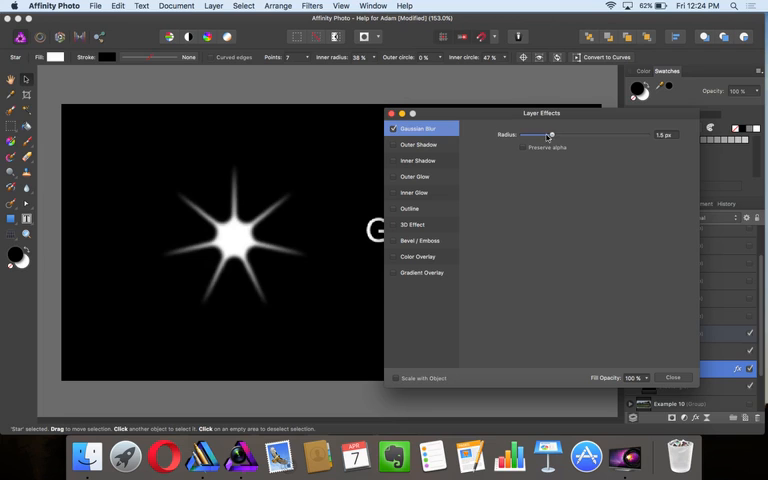
left_click_drag(550, 136, 562, 136)
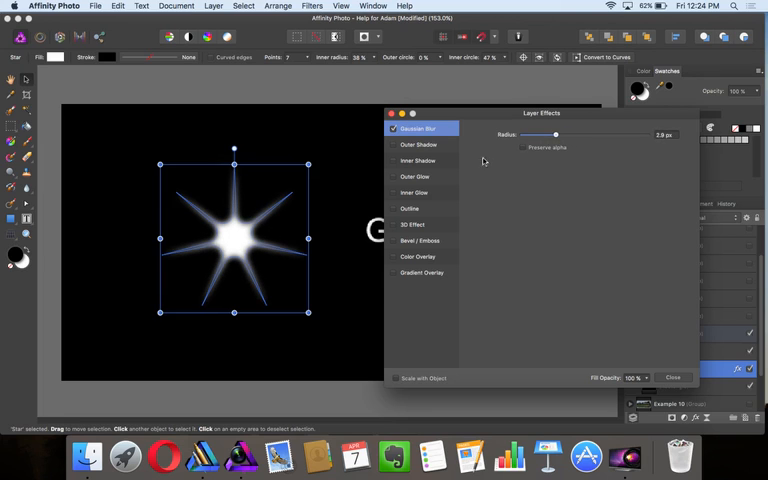
mouse_move(432, 158)
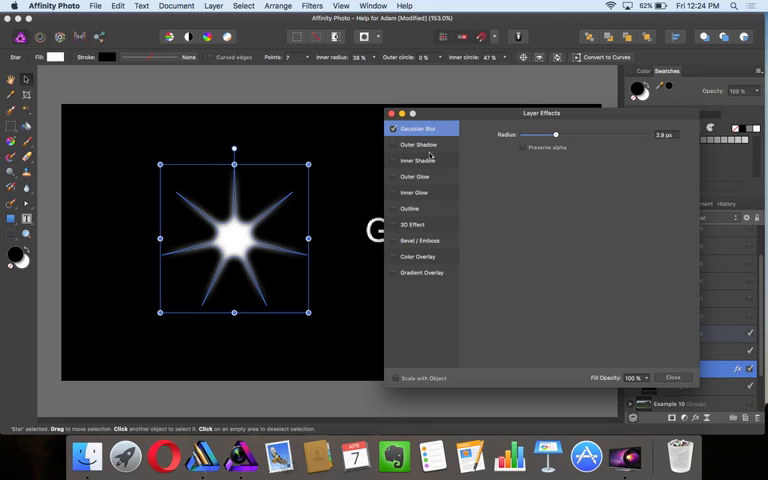
left_click(416, 176)
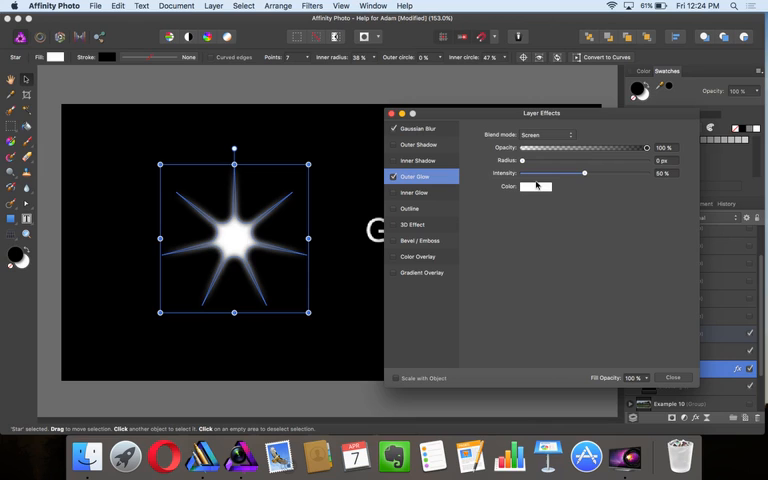
- Give the star a cyan outer glow with enlarged radius and raised intensity, then keep the effects
left_click(536, 188)
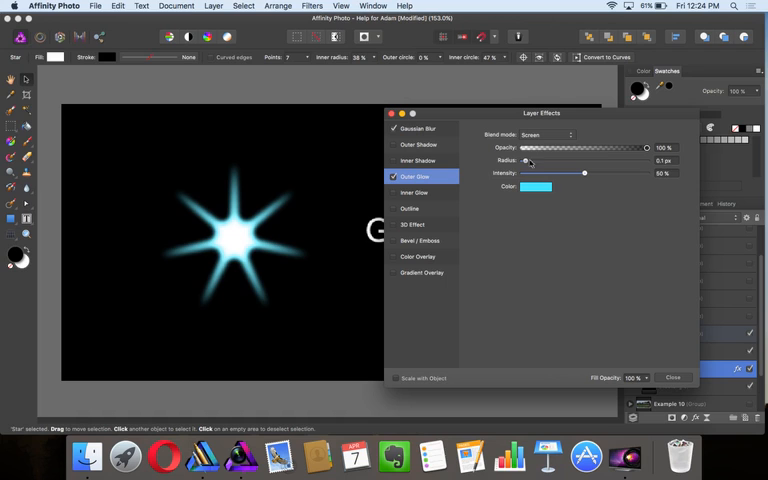
left_click_drag(524, 160, 564, 160)
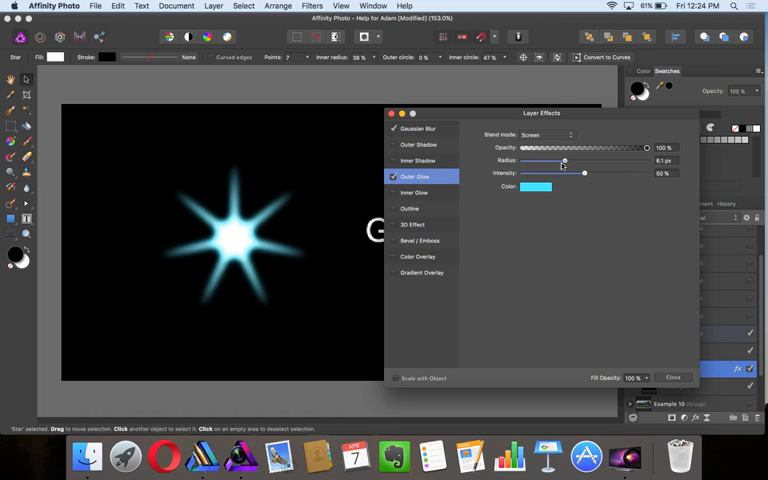
left_click_drag(564, 160, 628, 160)
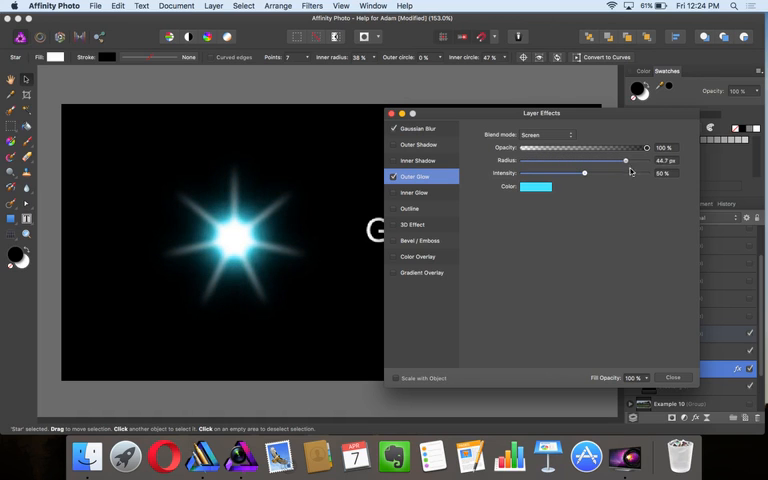
left_click_drag(624, 160, 636, 160)
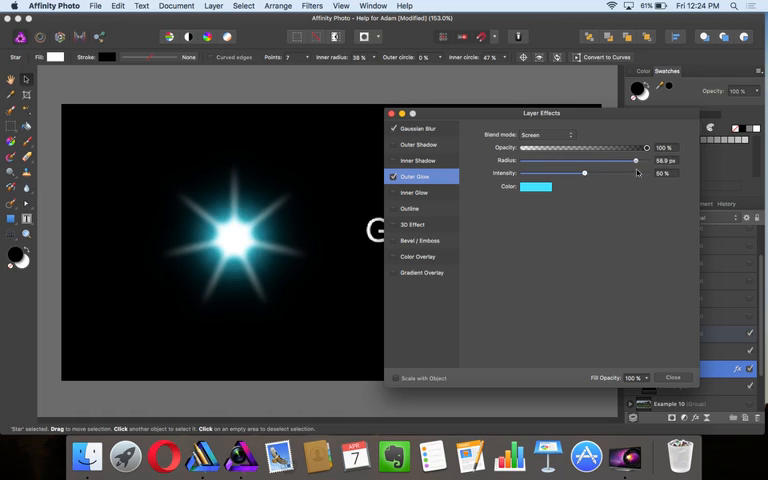
left_click_drag(588, 172, 552, 172)
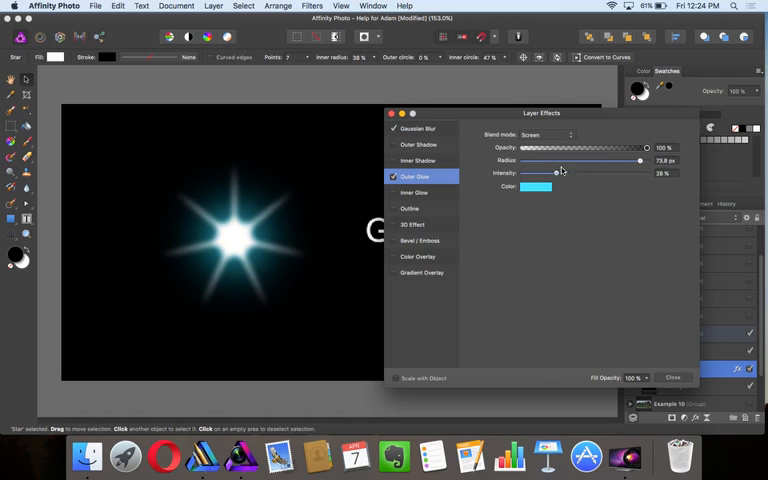
left_click_drag(548, 172, 608, 172)
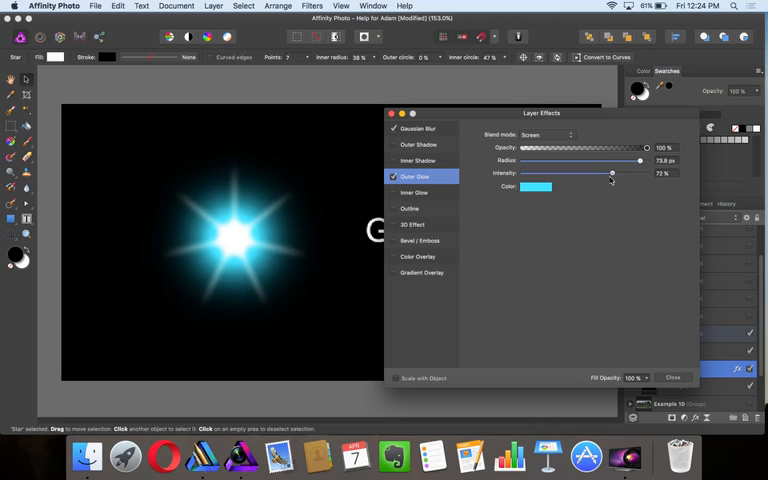
left_click_drag(612, 172, 596, 172)
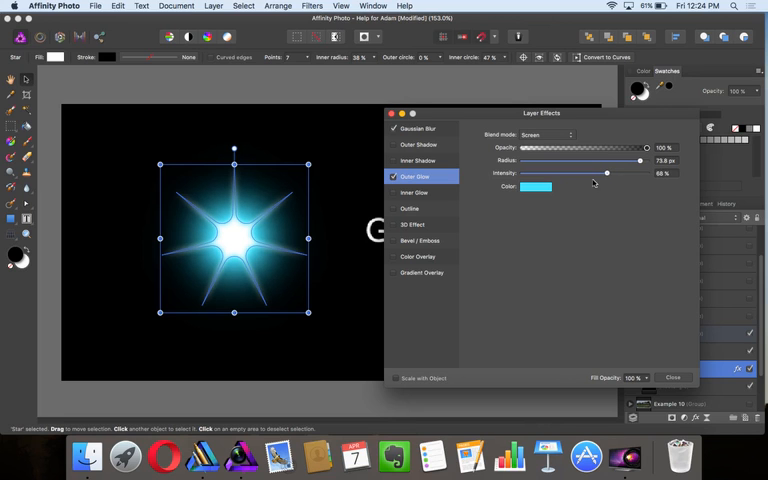
left_click(672, 376)
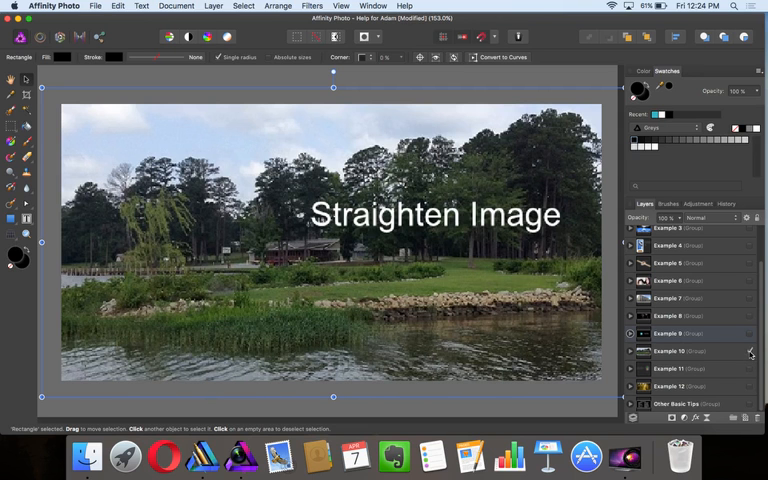
- Start cropping the lakeside photo with the Crop Tool to straighten it
left_click(750, 352)
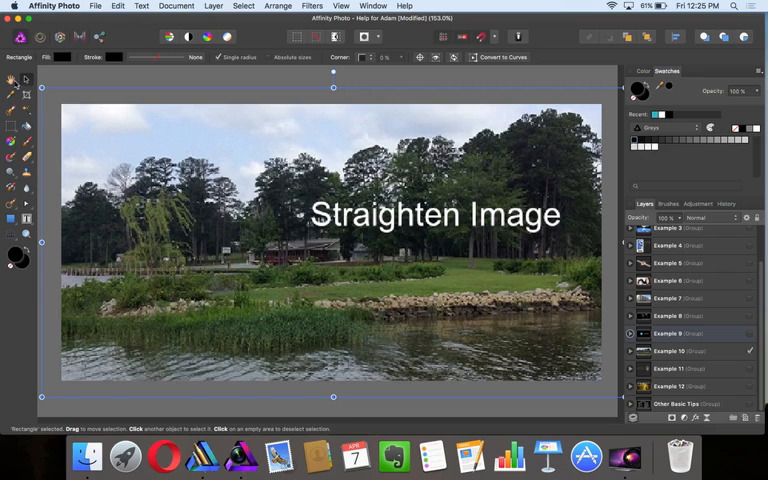
mouse_move(28, 96)
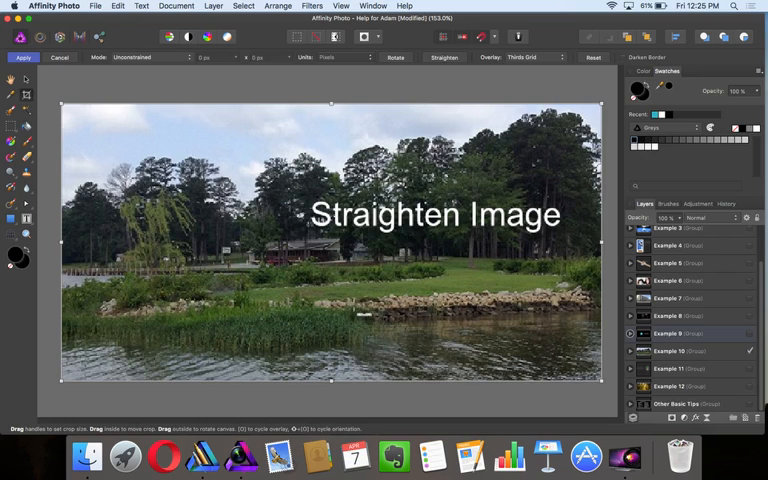
- Straighten the photo by drawing a line along the shoreline and apply the crop
left_click_drag(342, 288, 438, 286)
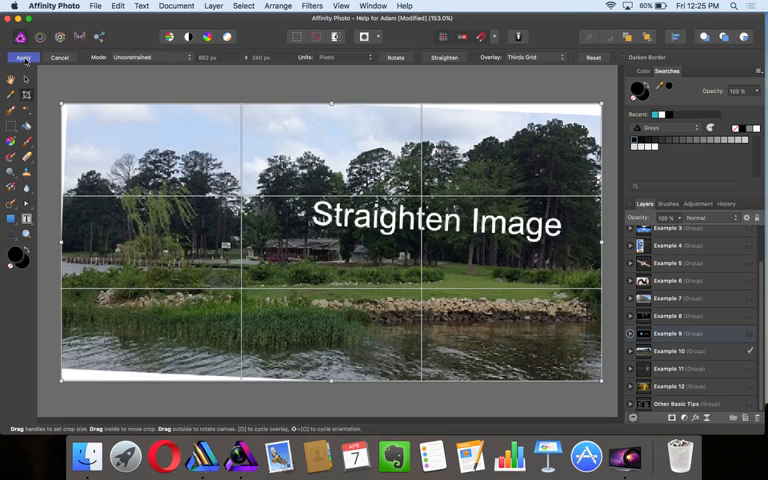
left_click(24, 56)
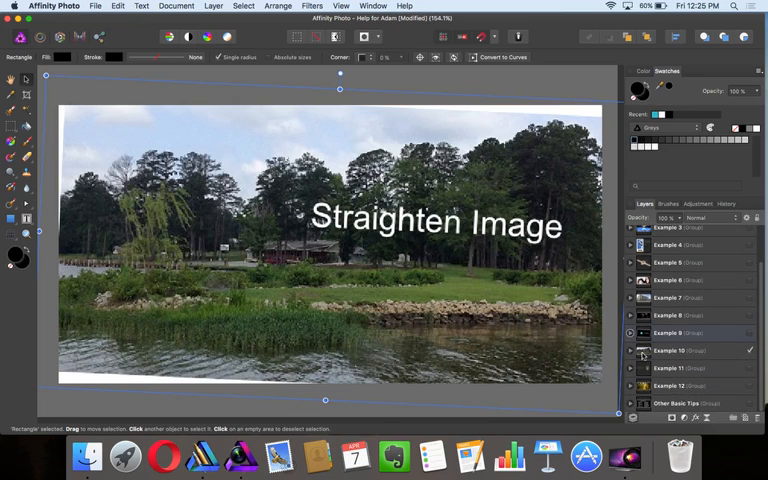
- Undo the straightening and select the Protect Alpha example with the cartoon girl
left_click(632, 350)
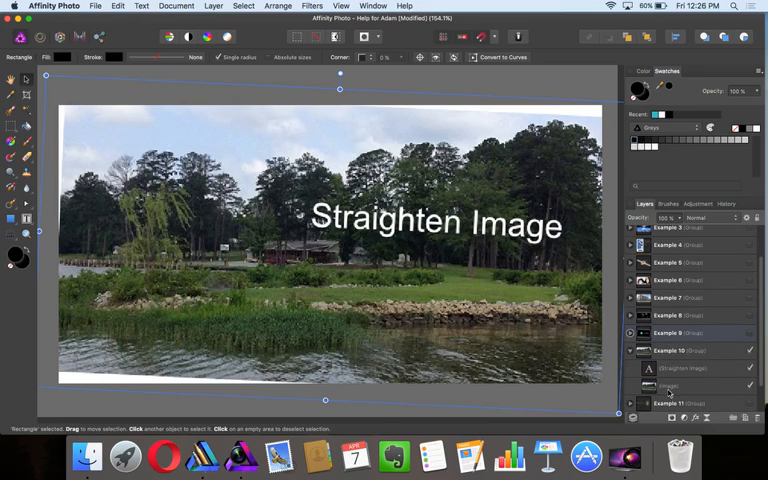
left_click(690, 386)
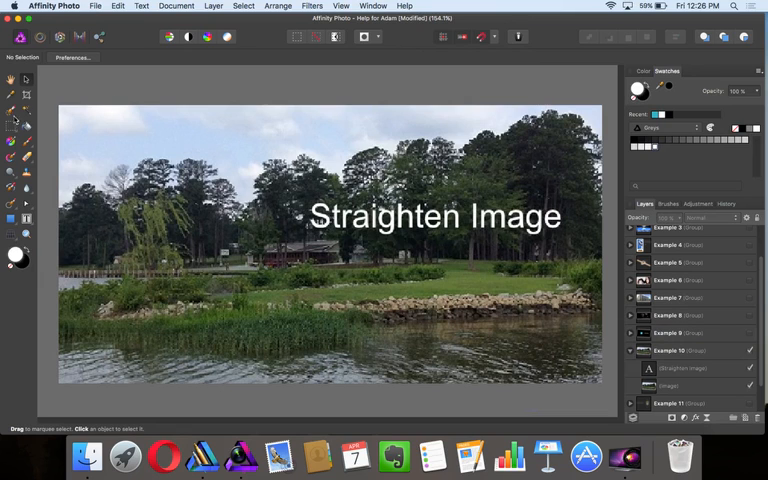
left_click(14, 128)
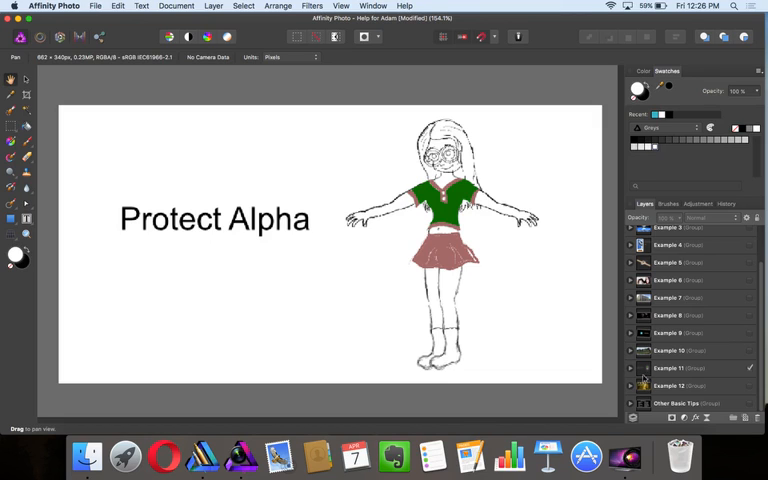
- Expand the cartoon girl's layers and select the Shirt layer for painting
left_click(632, 368)
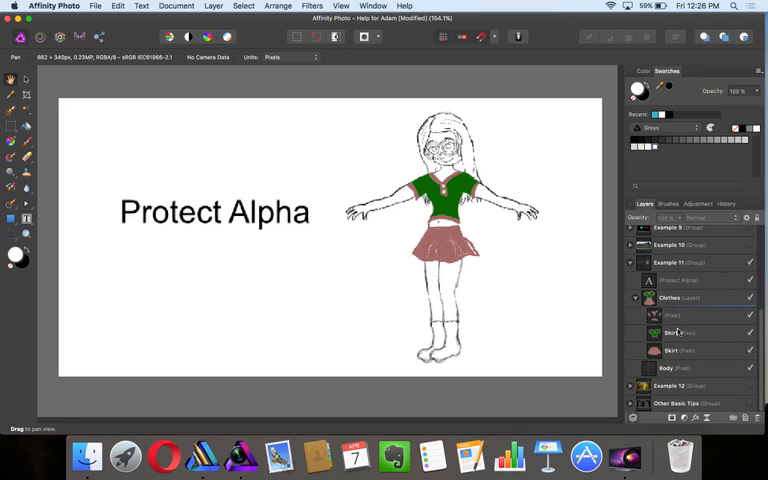
left_click(680, 332)
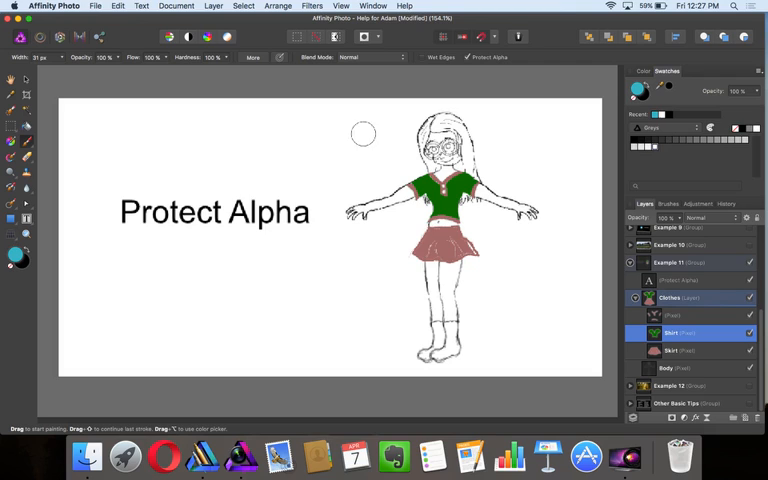
mouse_move(312, 152)
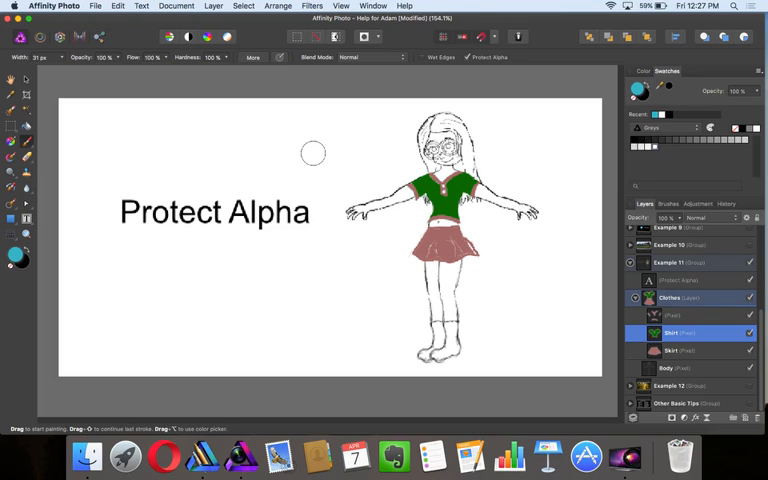
mouse_move(386, 192)
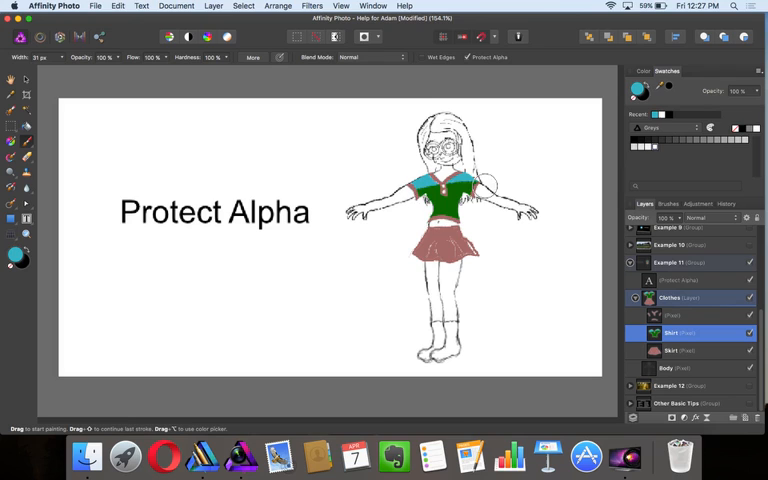
- Brush teal over the remaining shirt area, staying inside its existing pixels
left_click_drag(440, 190, 476, 216)
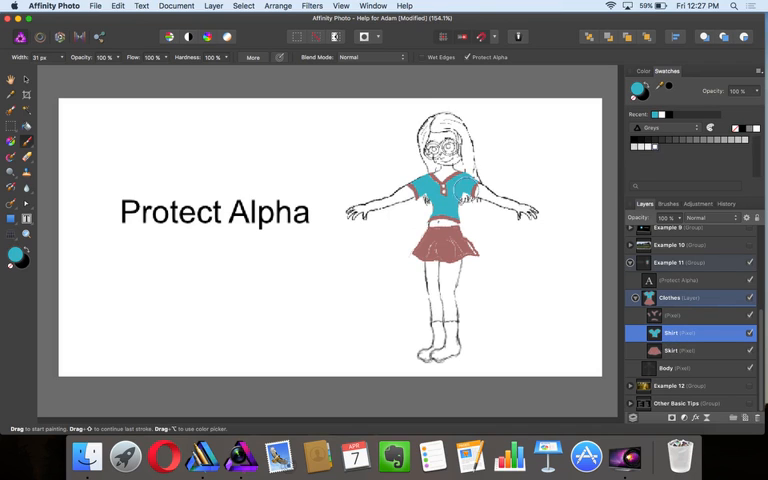
mouse_move(536, 204)
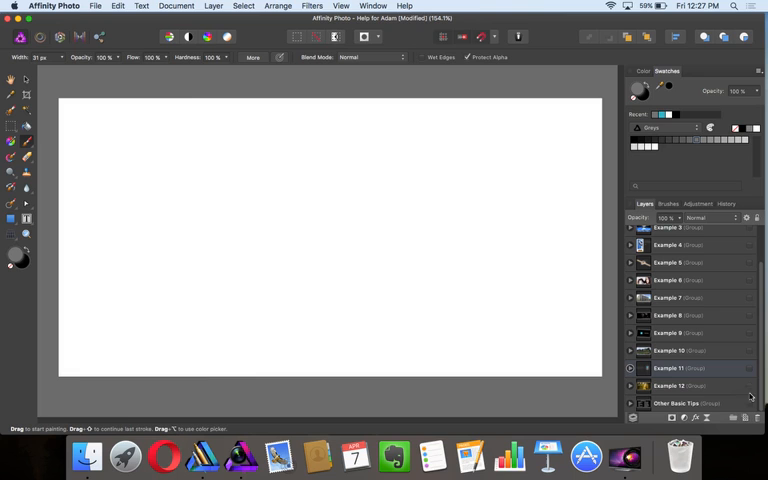
- Show the Clone Tool forest example, pick the Clone Brush, set a source point and add a new layer
left_click(748, 386)
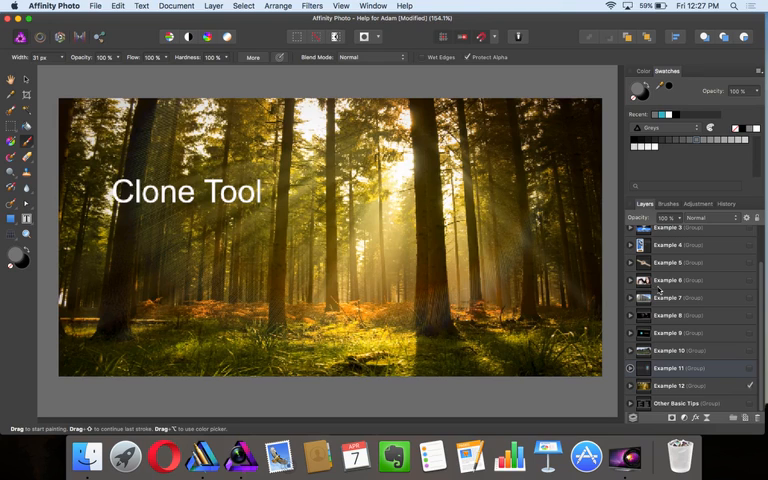
mouse_move(30, 176)
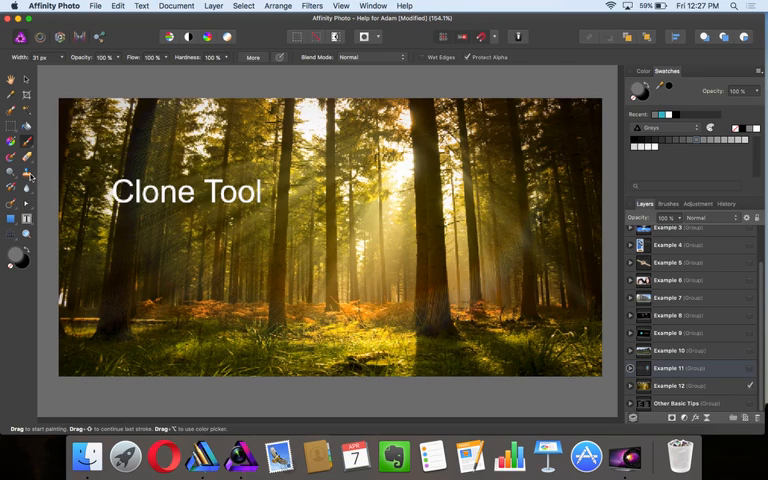
left_click(24, 174)
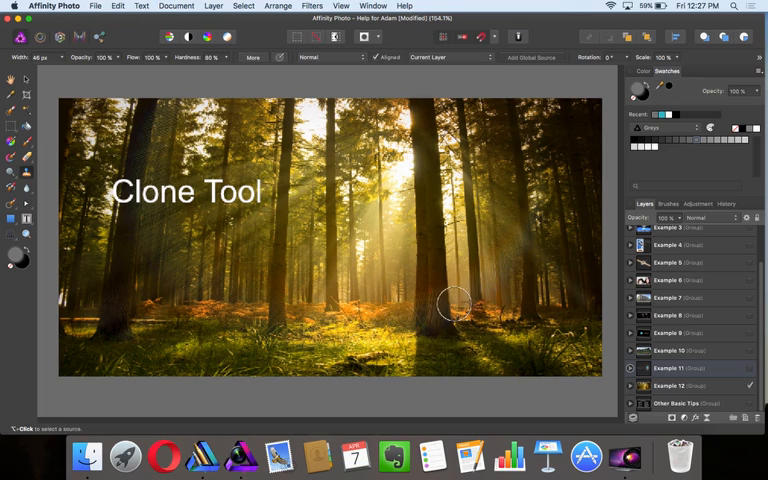
mouse_move(432, 130)
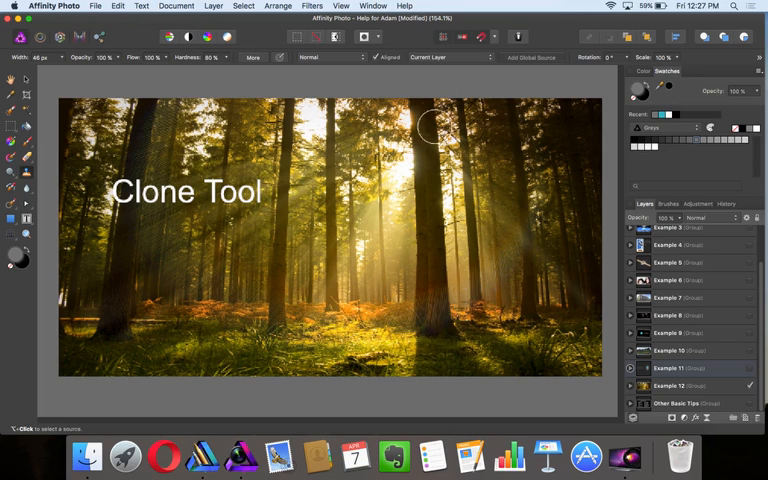
mouse_move(436, 292)
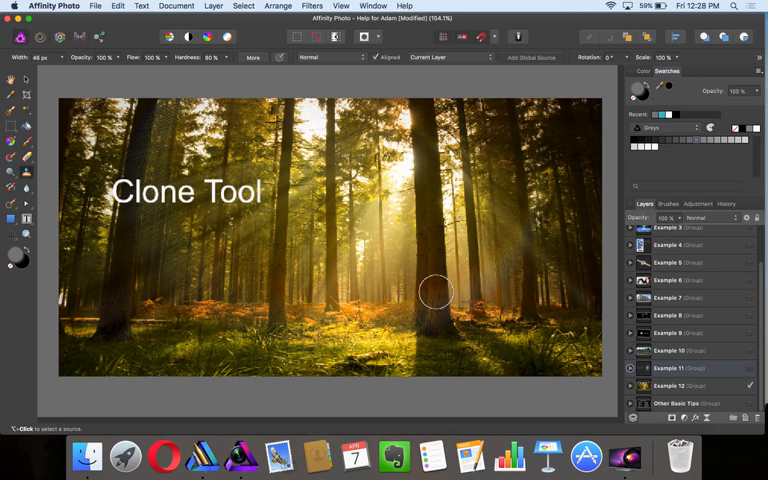
mouse_move(436, 310)
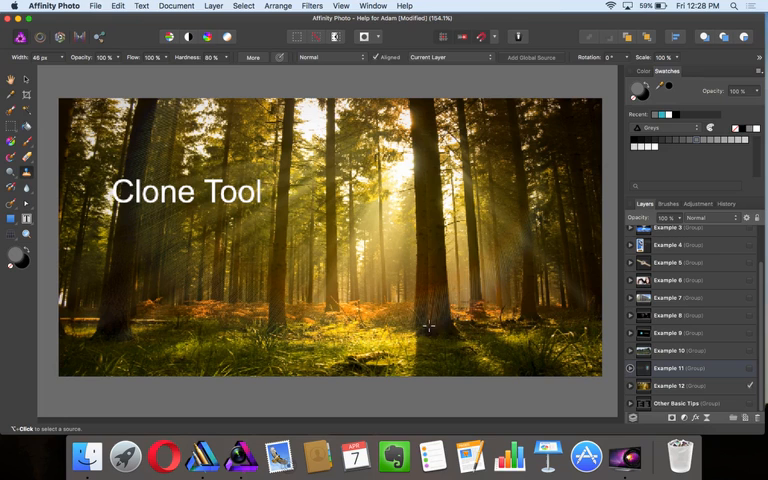
left_click(424, 328)
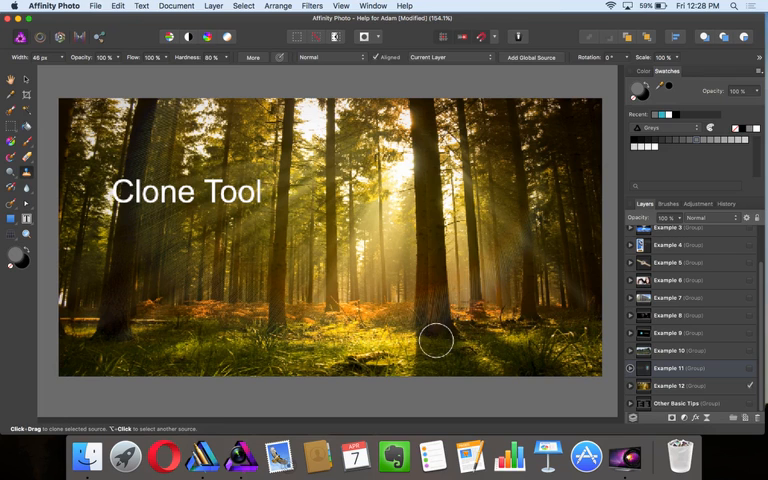
mouse_move(296, 310)
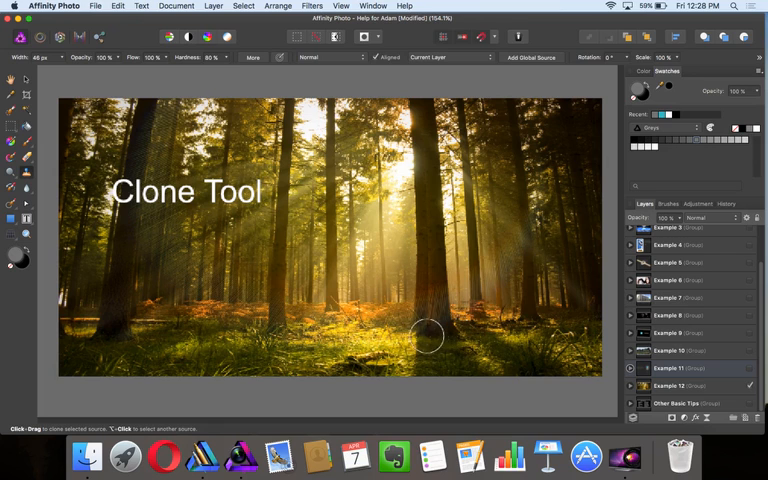
mouse_move(420, 320)
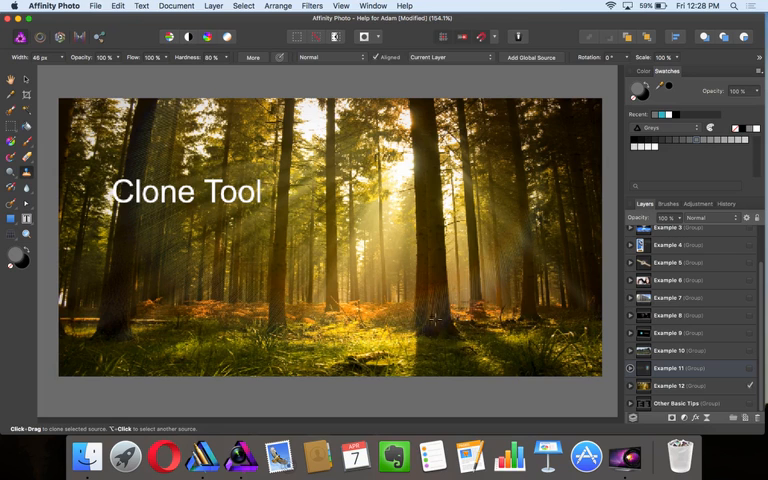
left_click(632, 350)
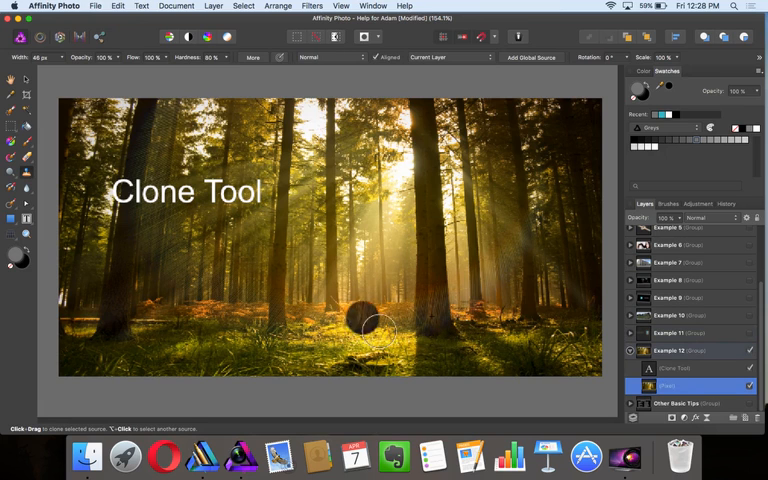
mouse_move(360, 320)
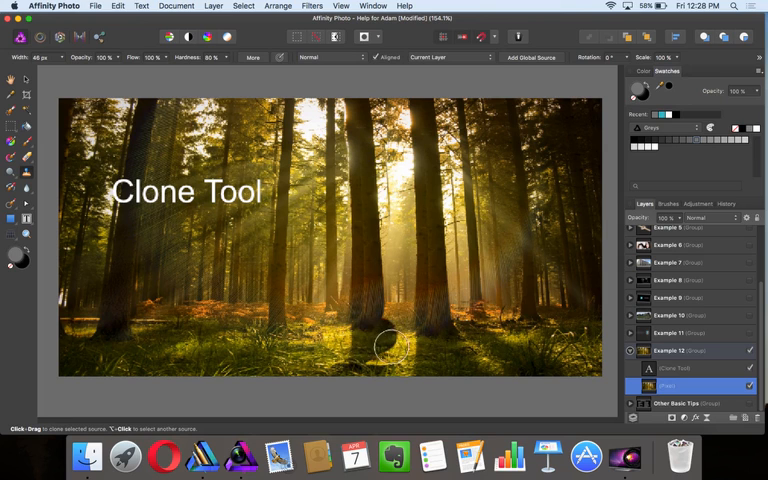
mouse_move(404, 368)
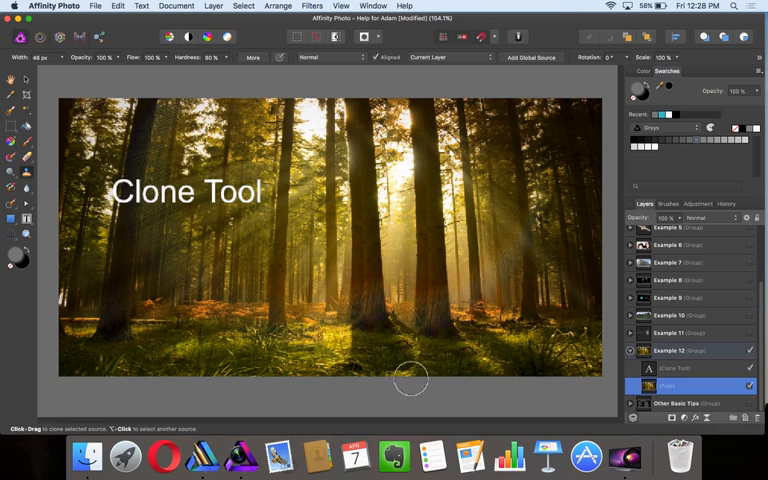
mouse_move(428, 344)
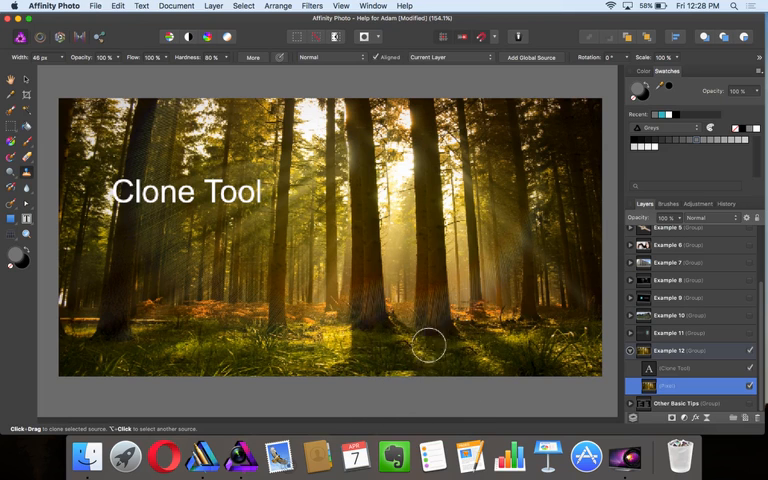
mouse_move(350, 356)
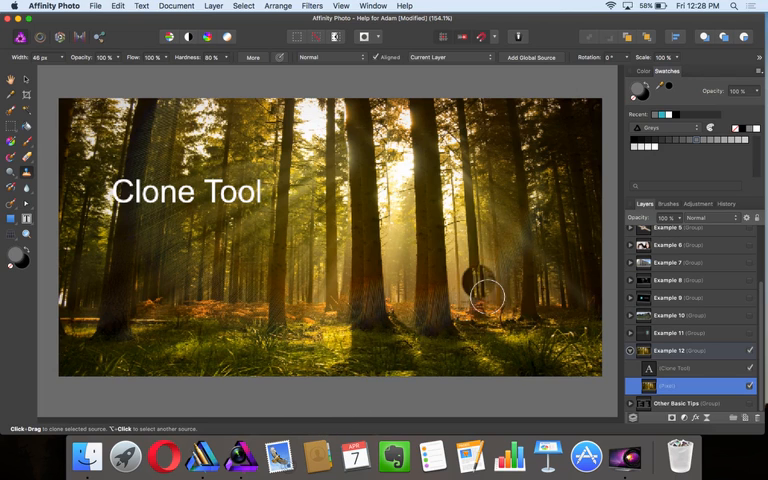
mouse_move(388, 380)
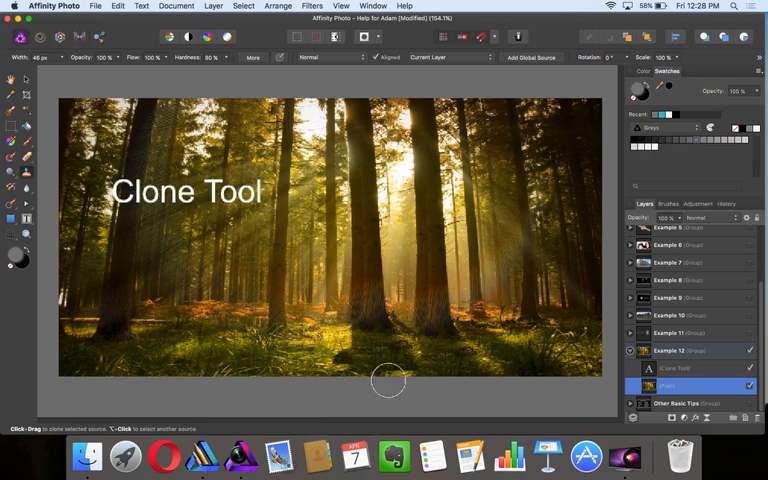
mouse_move(456, 396)
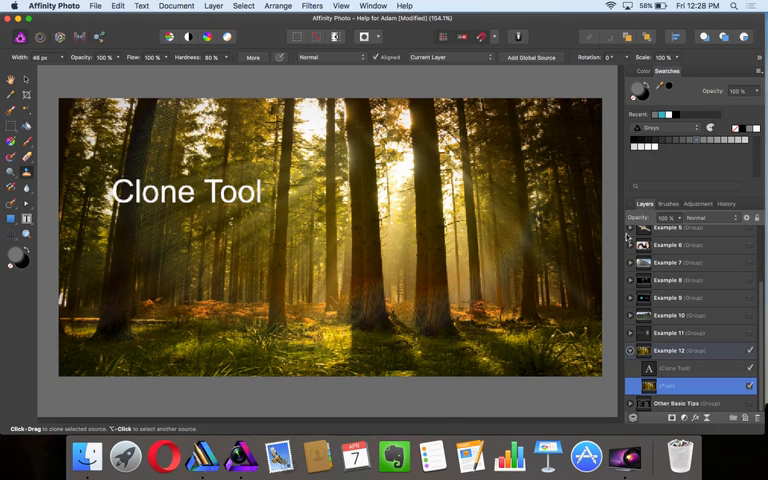
mouse_move(478, 258)
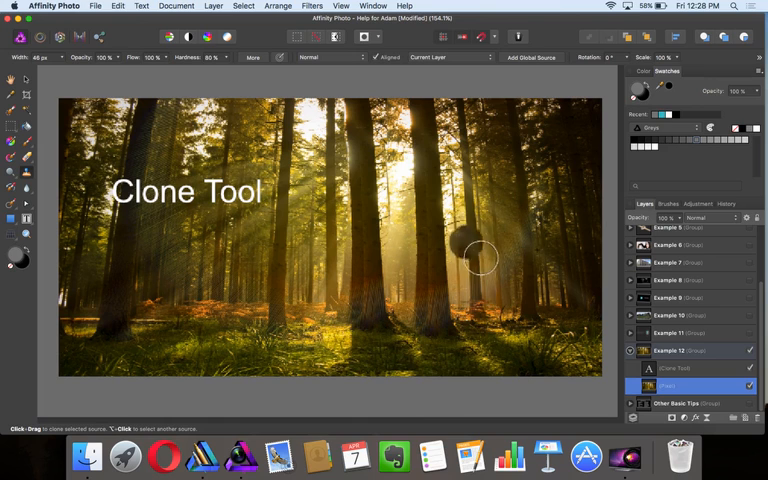
mouse_move(358, 368)
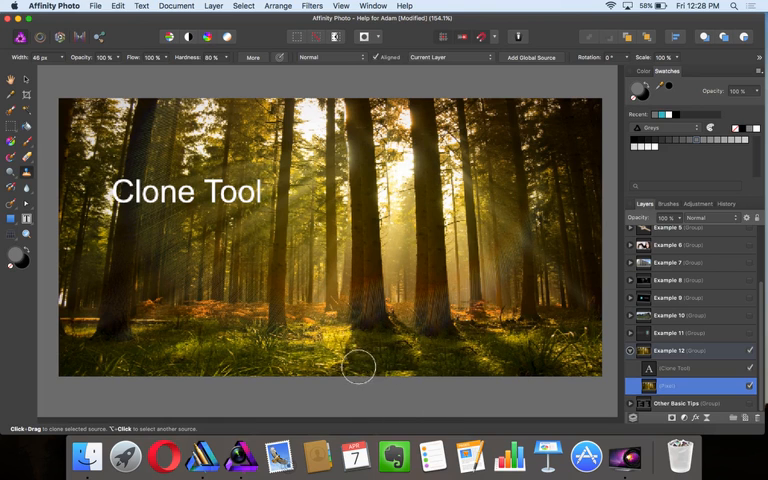
mouse_move(372, 358)
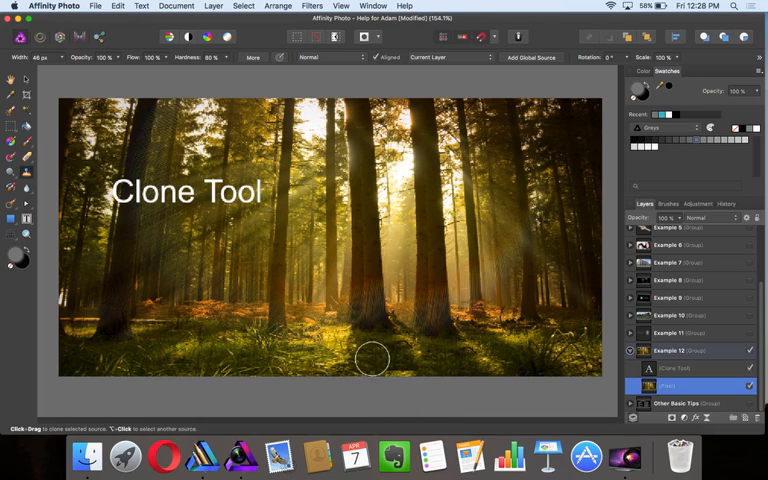
mouse_move(44, 222)
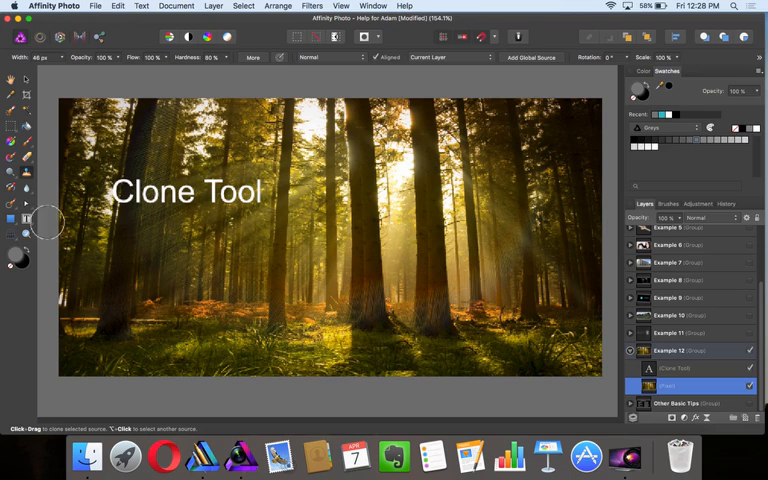
- Choose an alternative brush tool from the group and move to the Other Basic Tips page
left_click(12, 158)
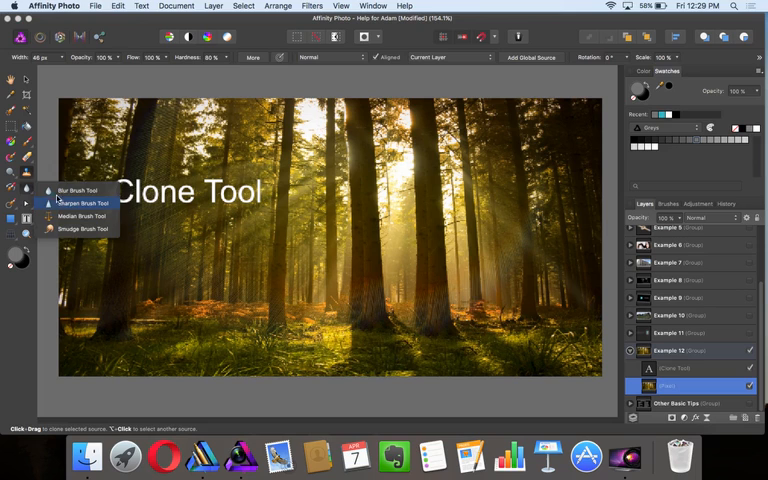
left_click(80, 228)
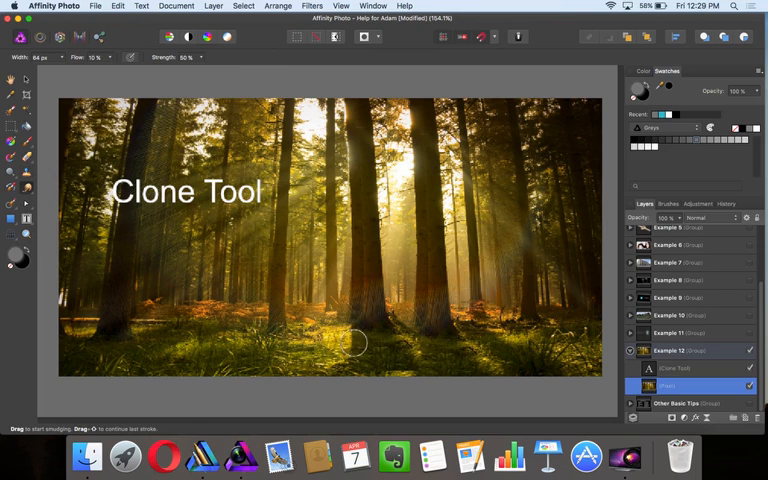
mouse_move(364, 346)
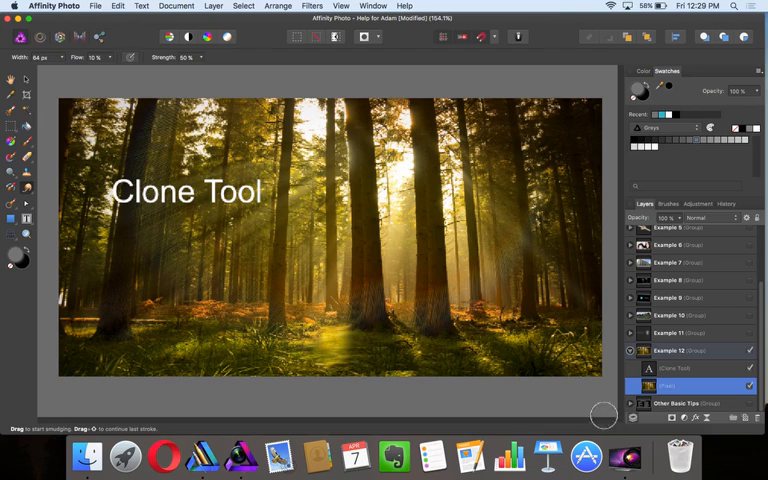
mouse_move(352, 356)
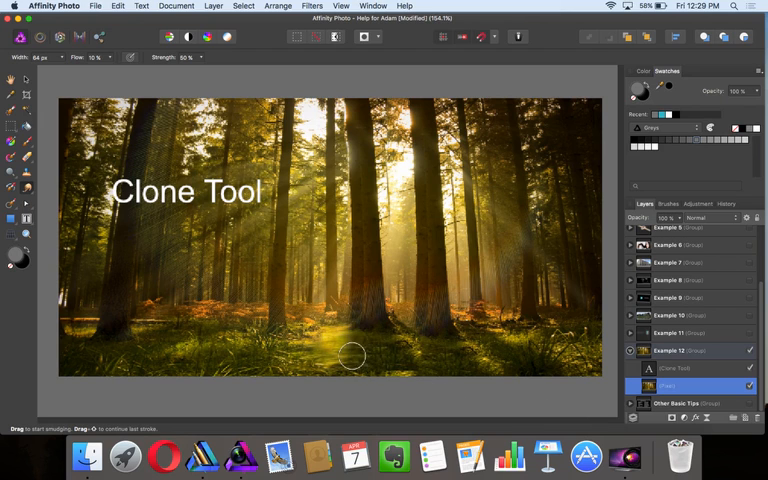
scroll("up", 3)
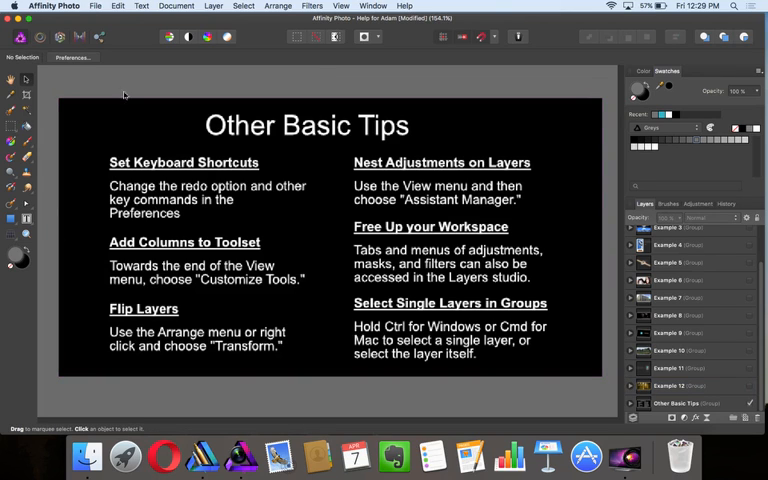
left_click(52, 6)
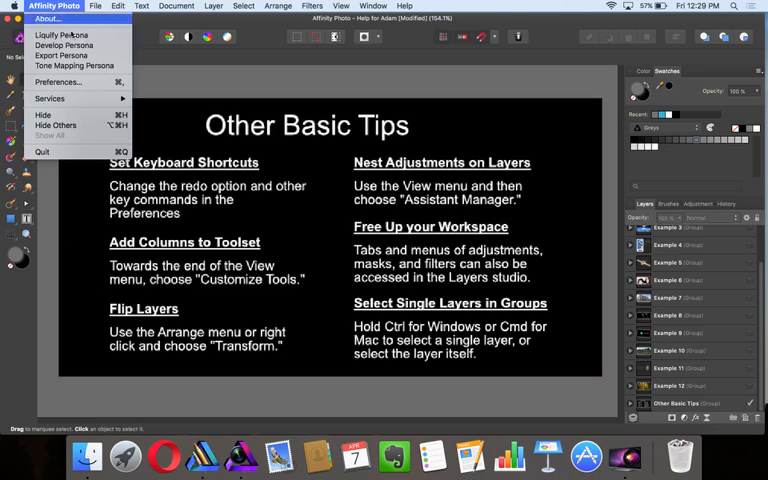
left_click(58, 82)
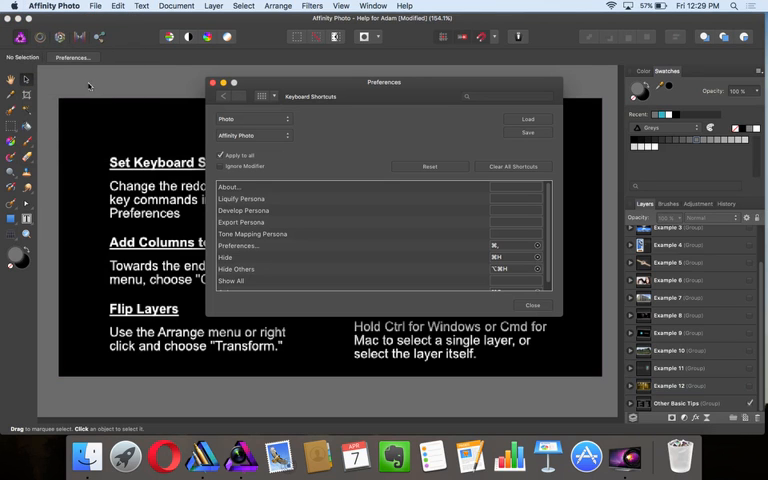
mouse_move(118, 8)
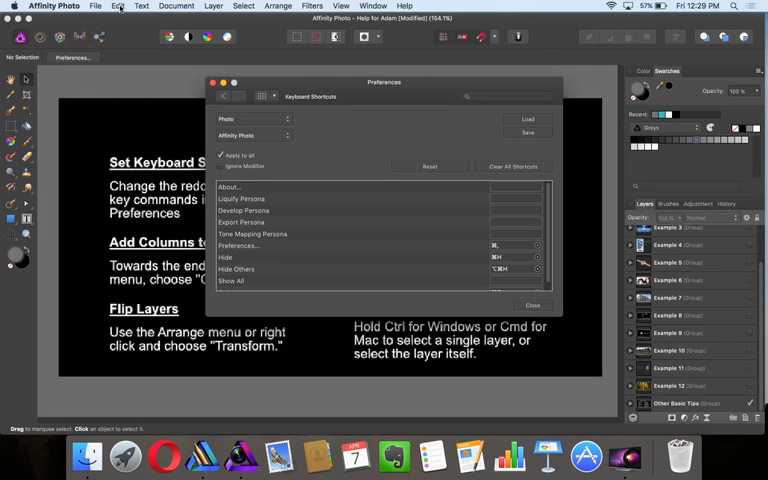
left_click(224, 96)
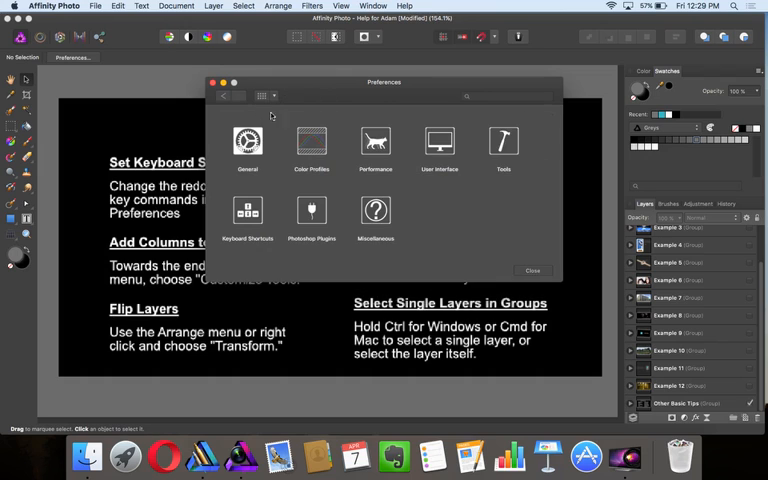
mouse_move(496, 200)
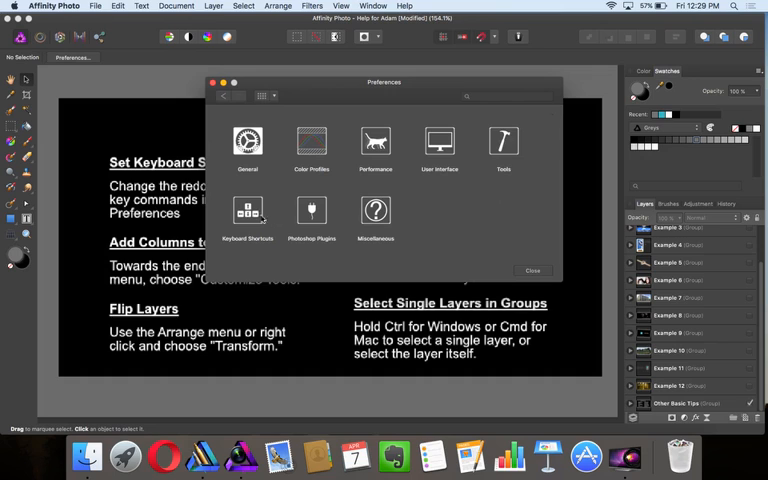
left_click(248, 216)
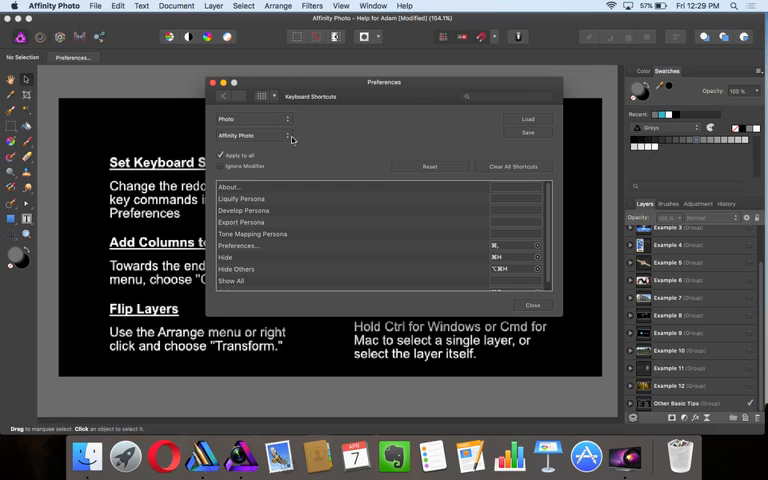
mouse_move(288, 136)
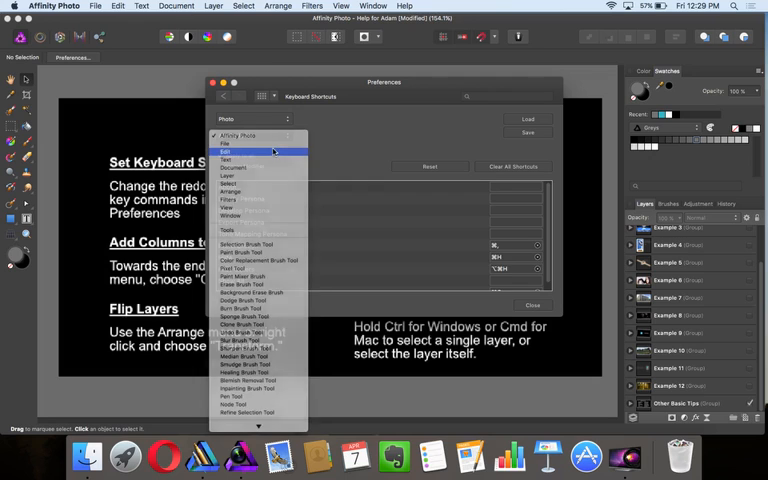
left_click(228, 148)
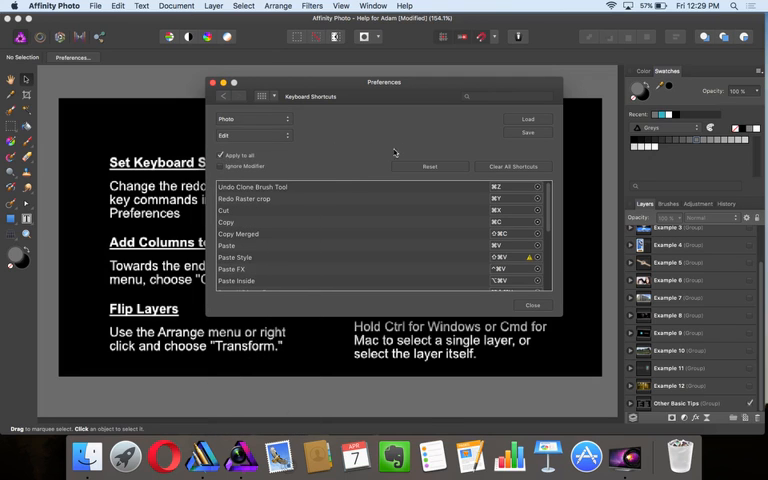
mouse_move(288, 218)
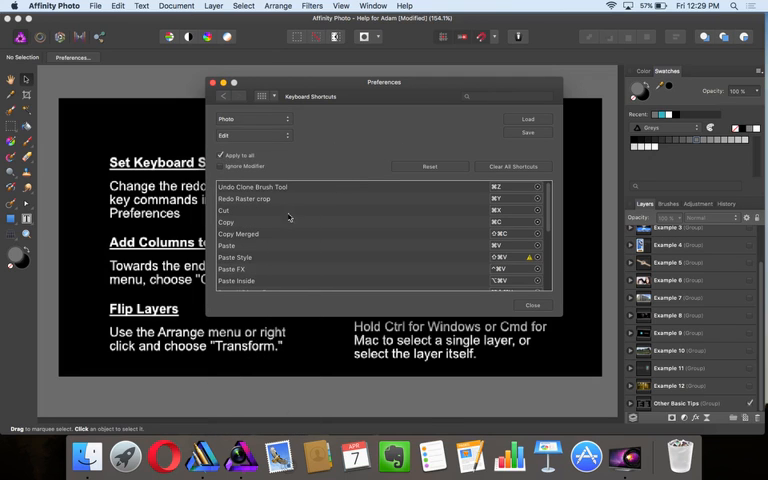
mouse_move(264, 212)
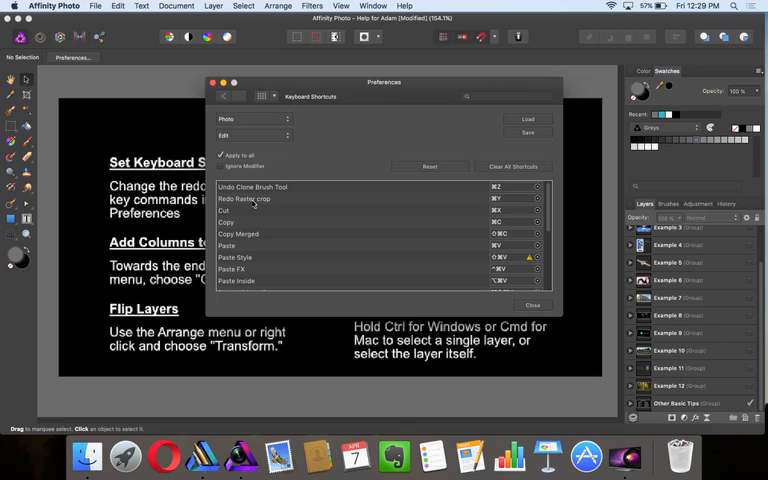
mouse_move(504, 200)
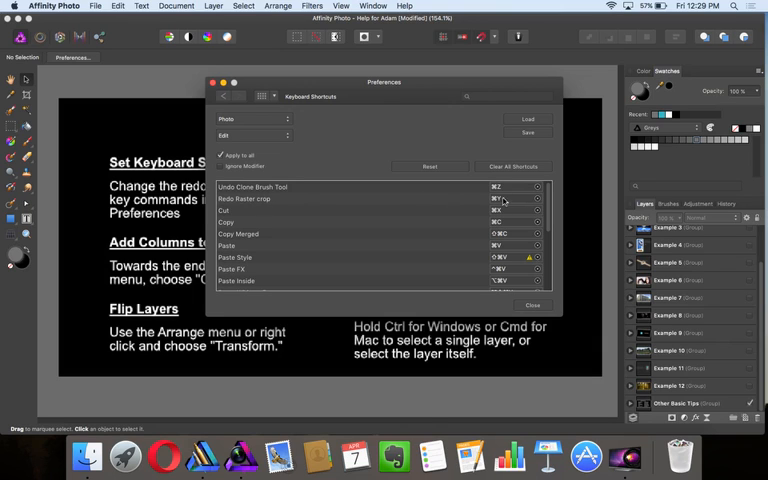
left_click(516, 198)
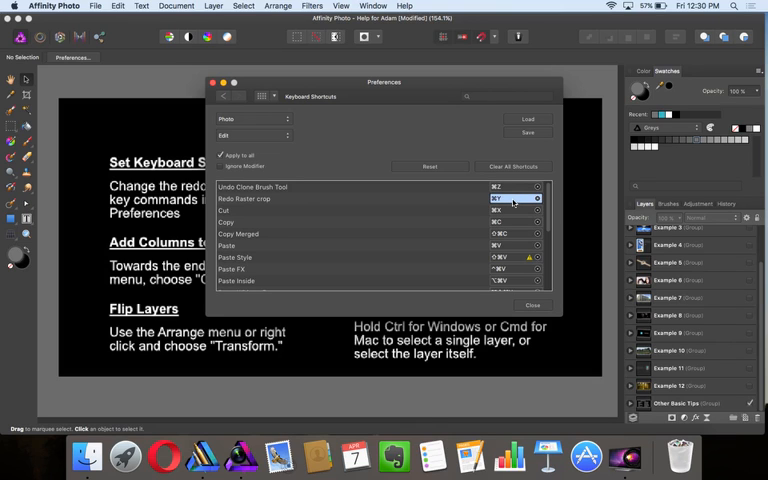
left_click(534, 304)
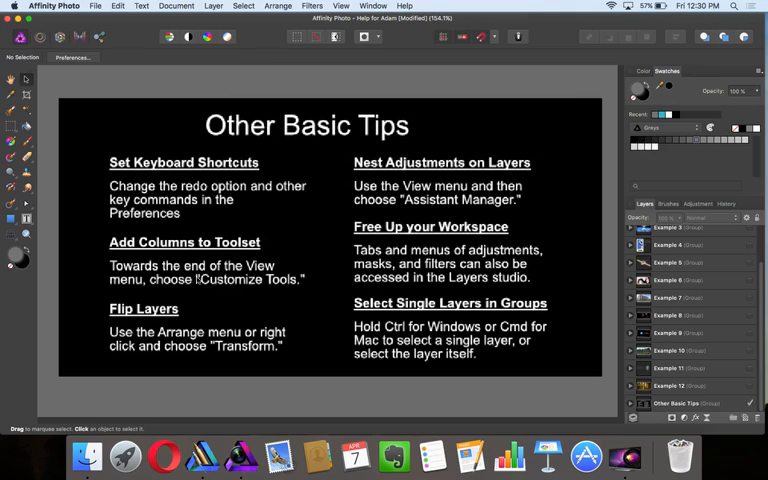
mouse_move(220, 300)
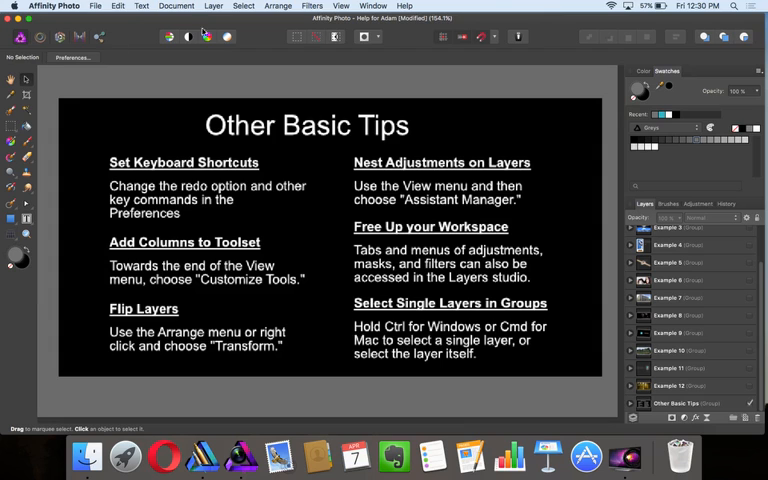
left_click(342, 6)
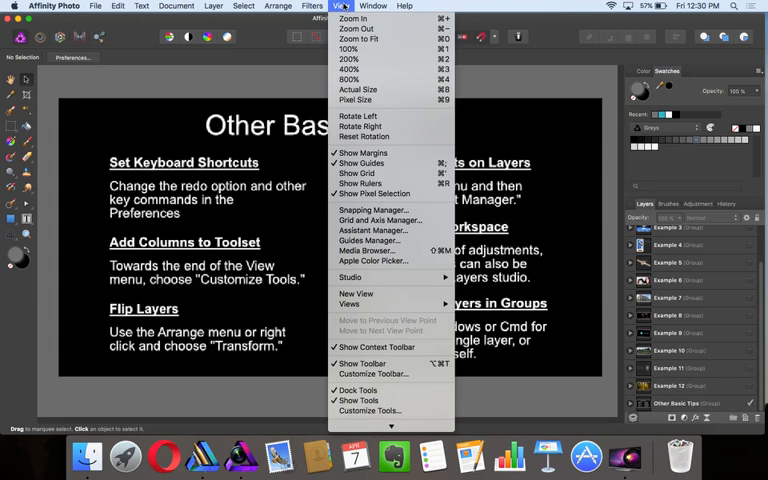
mouse_move(370, 410)
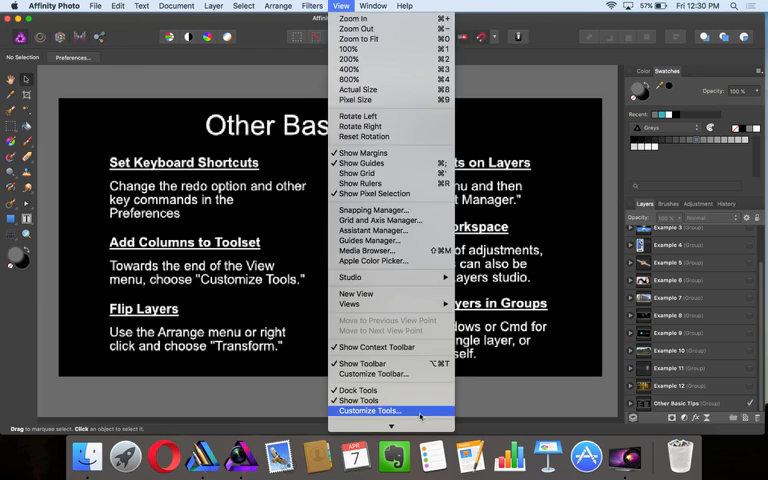
left_click(370, 412)
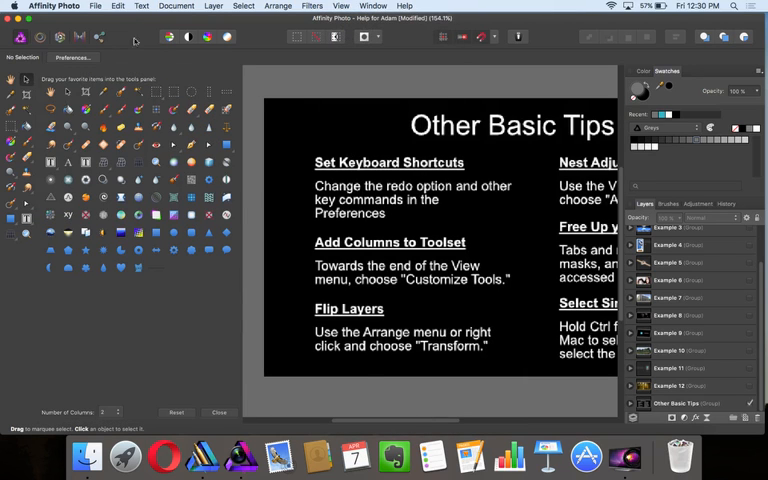
mouse_move(150, 304)
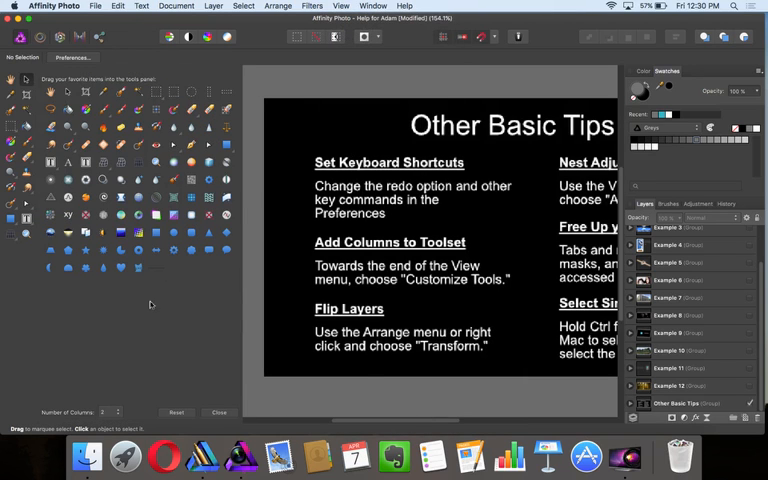
mouse_move(192, 258)
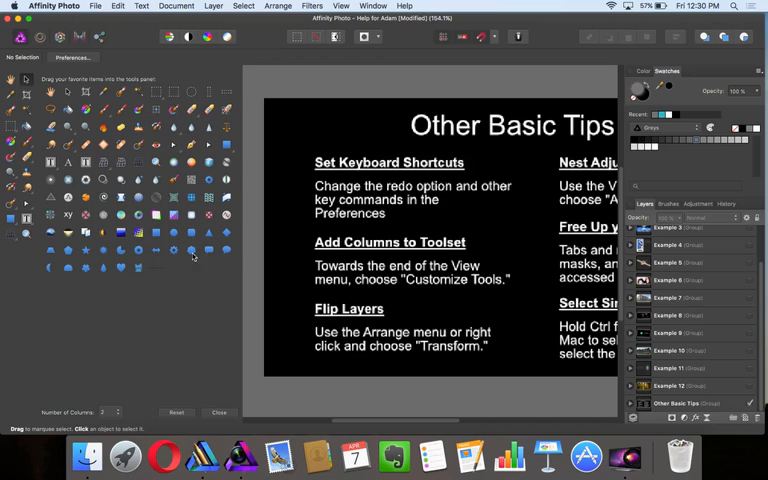
left_click(116, 412)
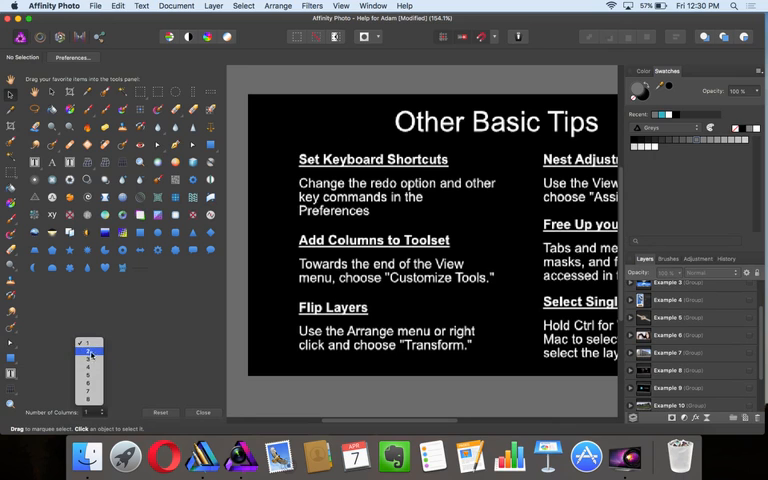
left_click(202, 412)
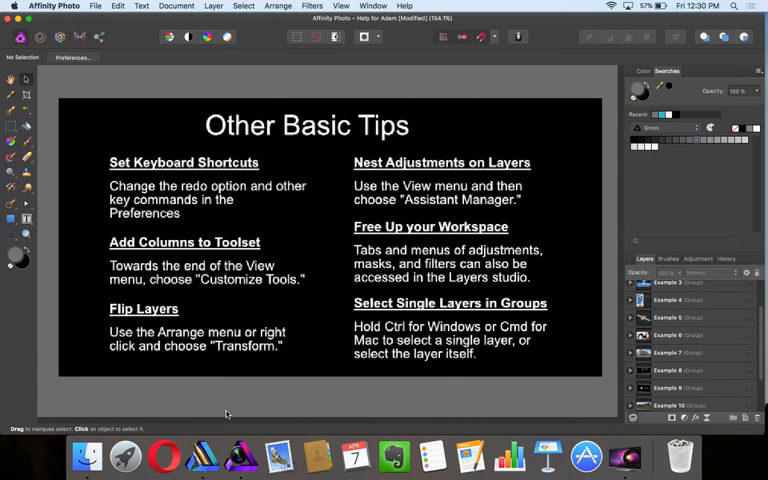
mouse_move(224, 304)
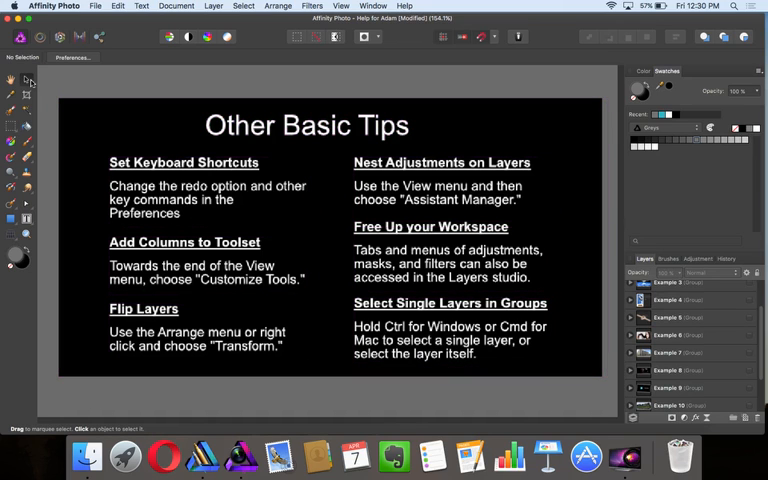
left_click(200, 456)
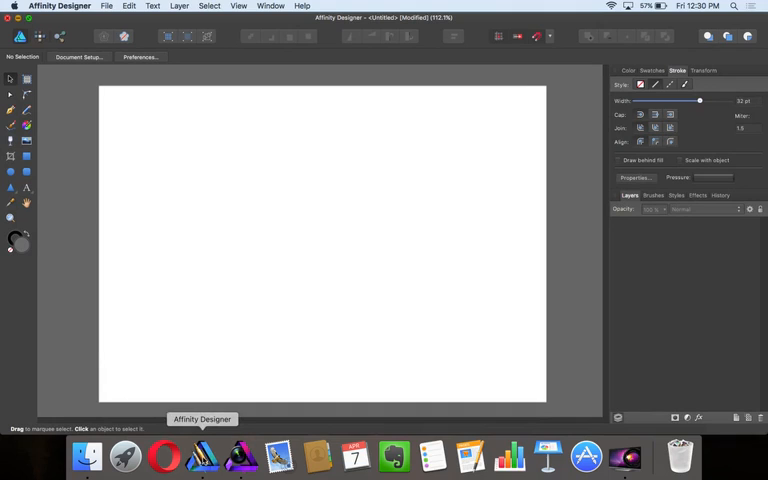
mouse_move(398, 44)
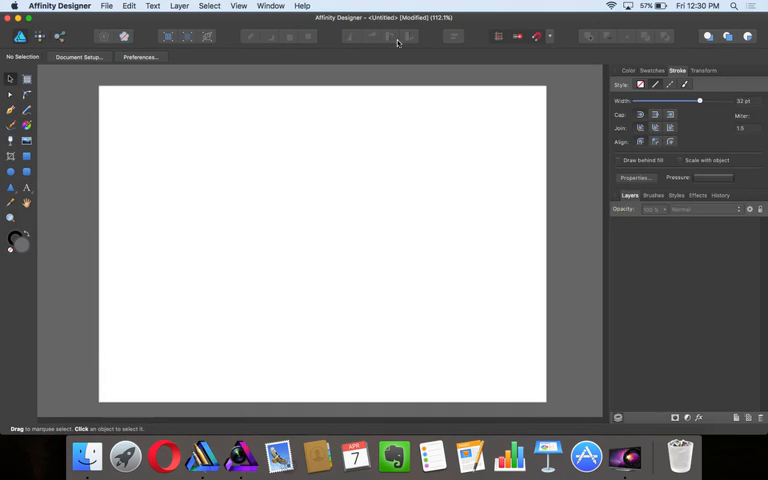
mouse_move(202, 456)
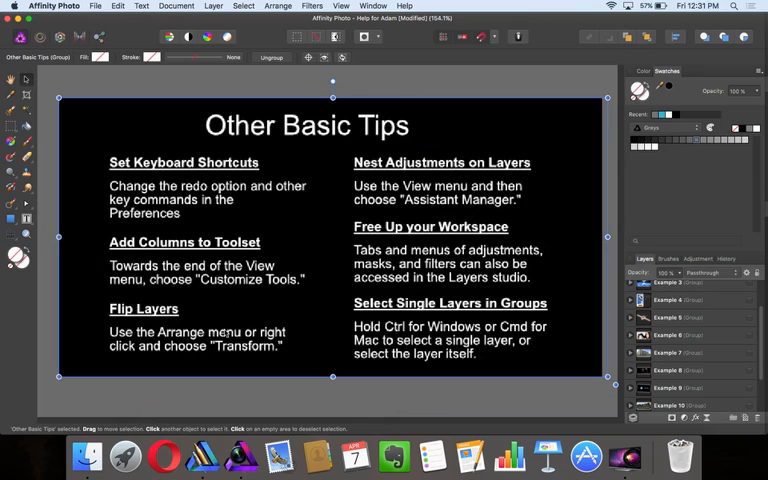
left_click(278, 6)
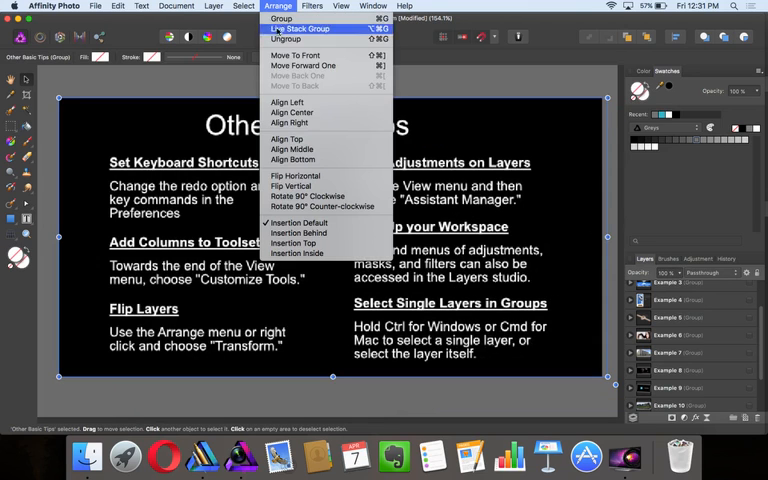
mouse_move(296, 176)
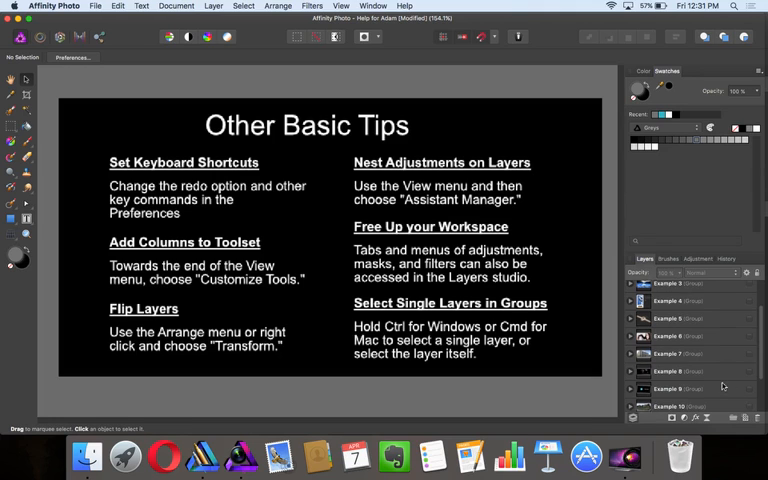
scroll("down", 3)
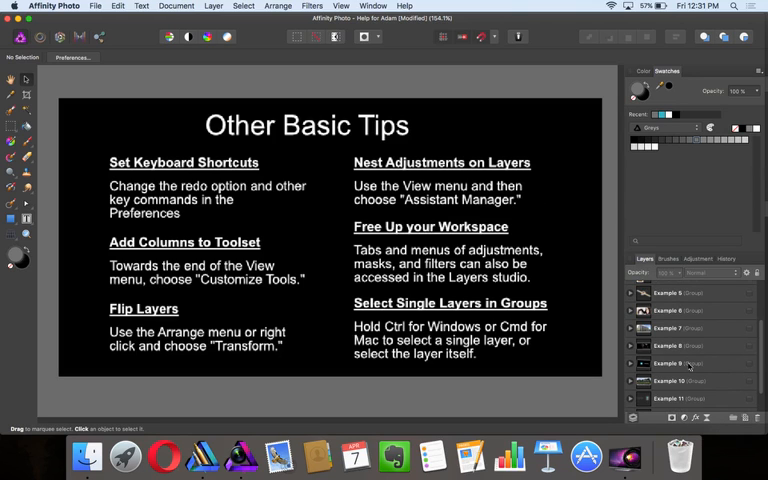
mouse_move(688, 364)
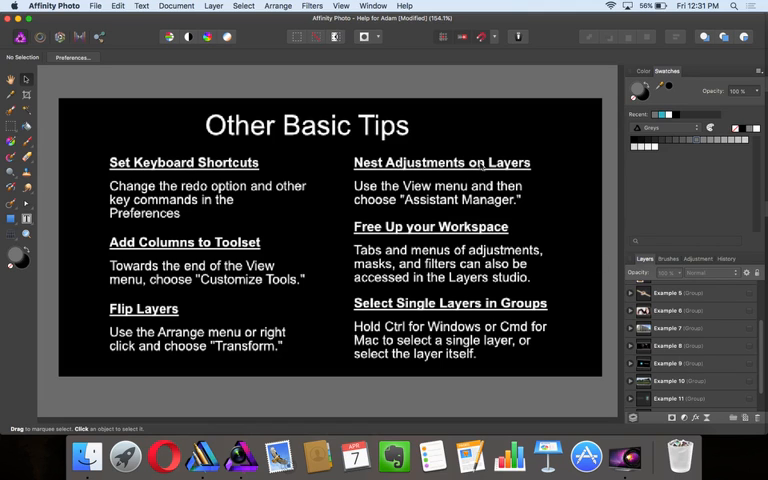
left_click(342, 6)
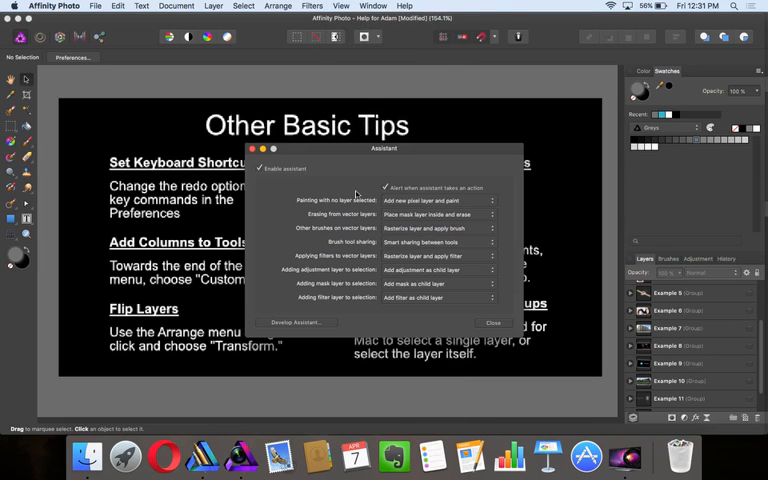
mouse_move(292, 280)
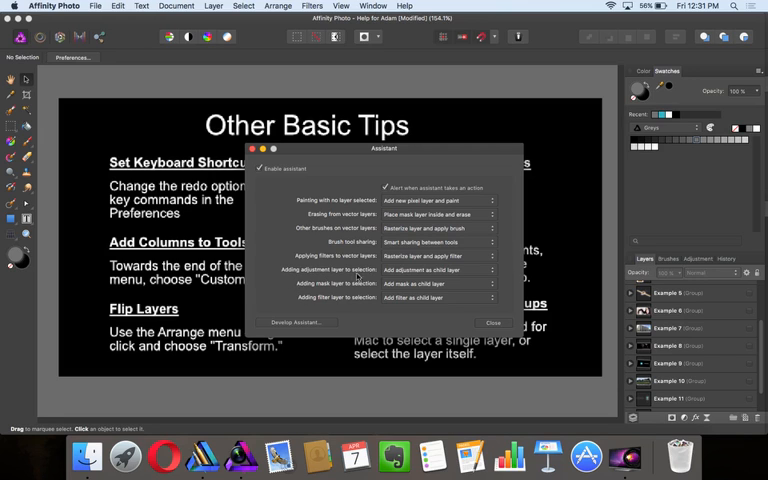
mouse_move(496, 272)
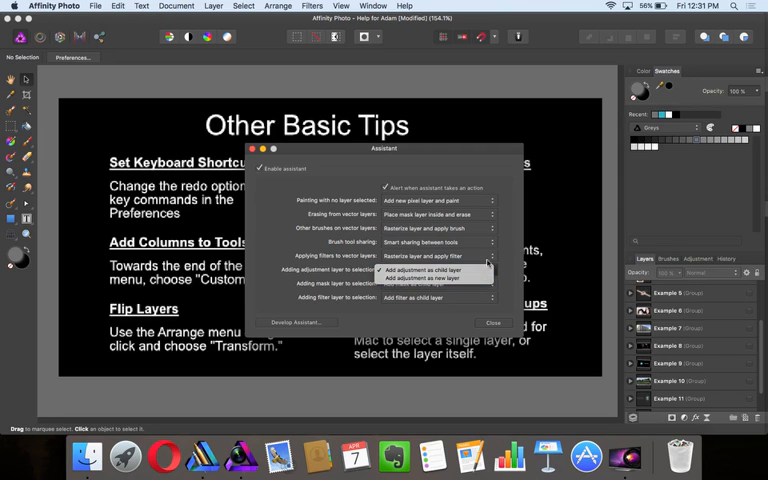
left_click(492, 322)
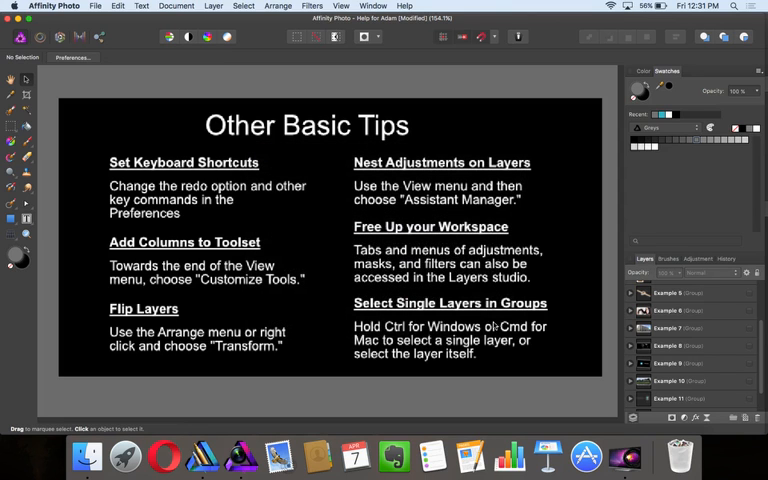
mouse_move(398, 72)
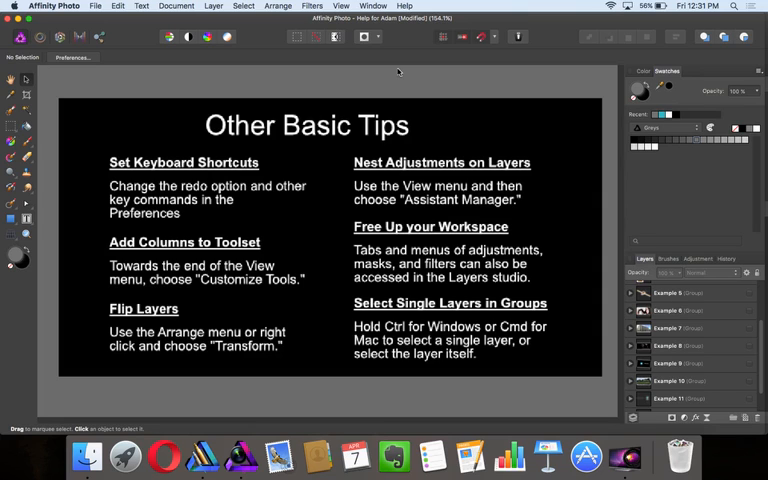
mouse_move(410, 76)
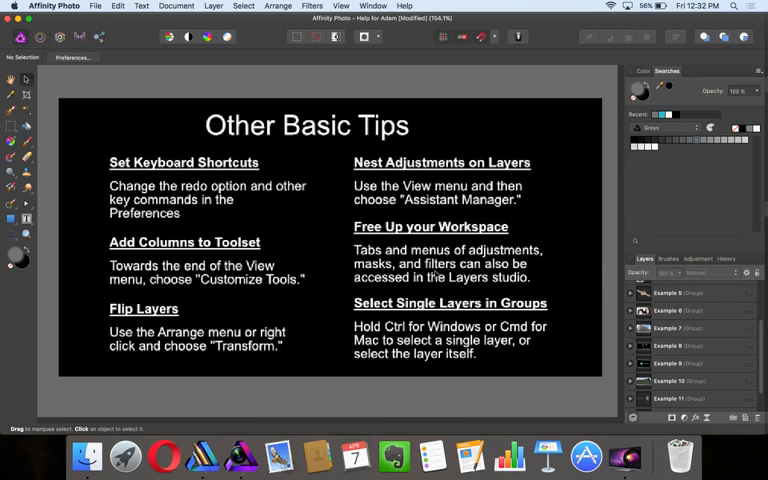
mouse_move(440, 290)
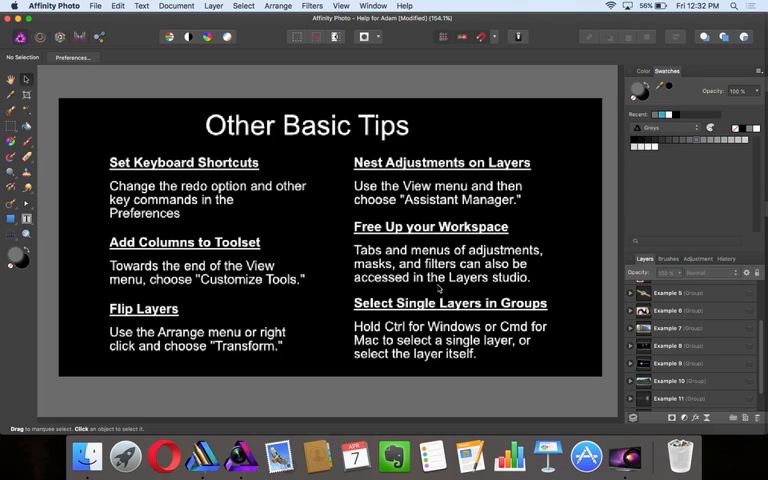
left_click(312, 6)
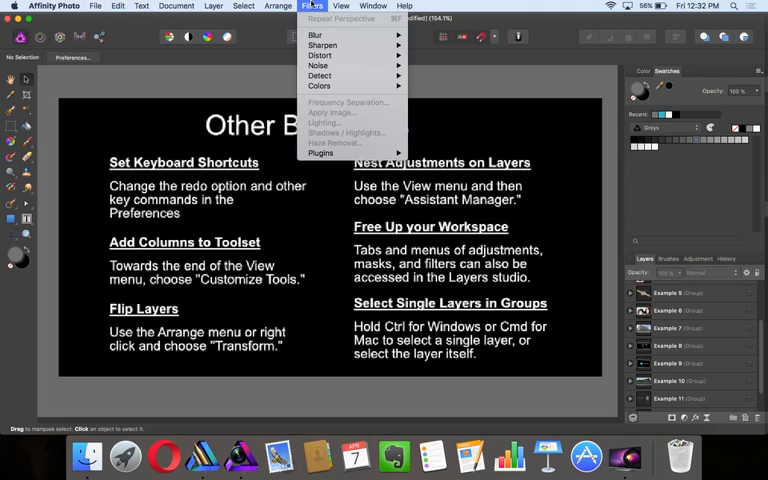
mouse_move(316, 36)
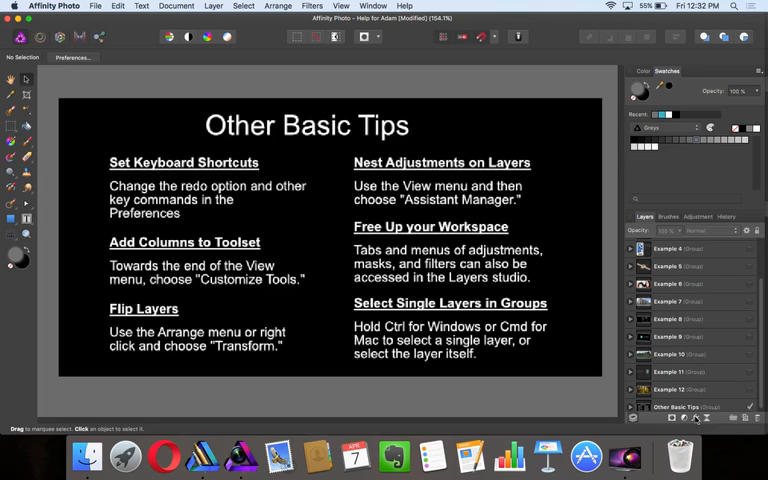
left_click(696, 216)
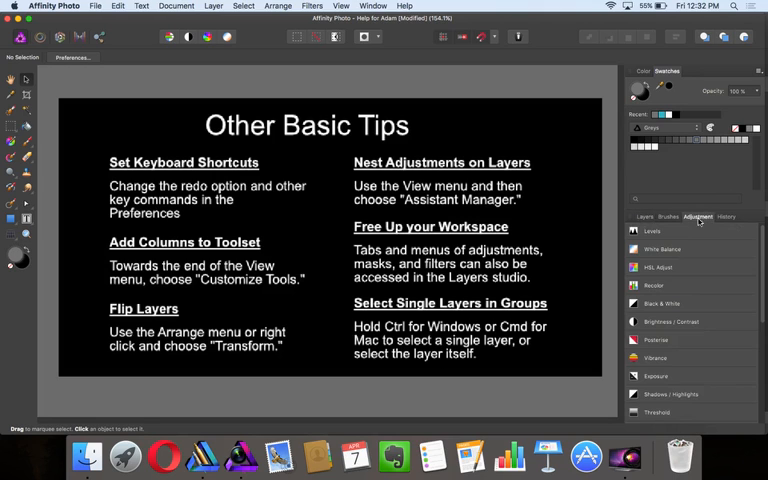
left_click(644, 216)
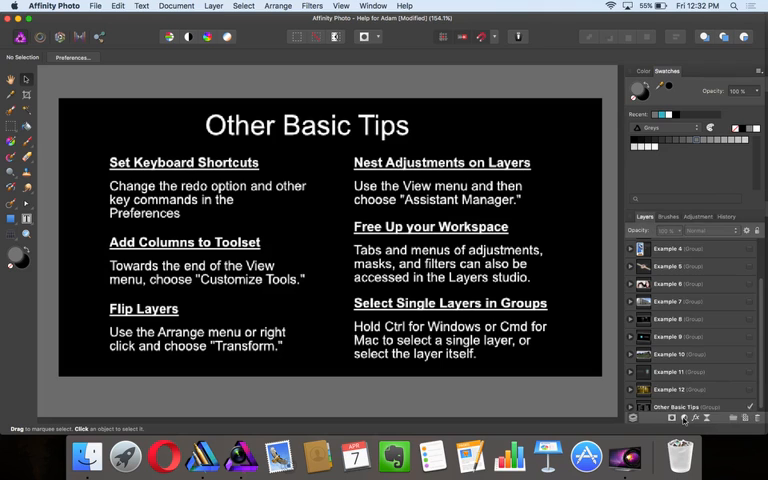
mouse_move(510, 62)
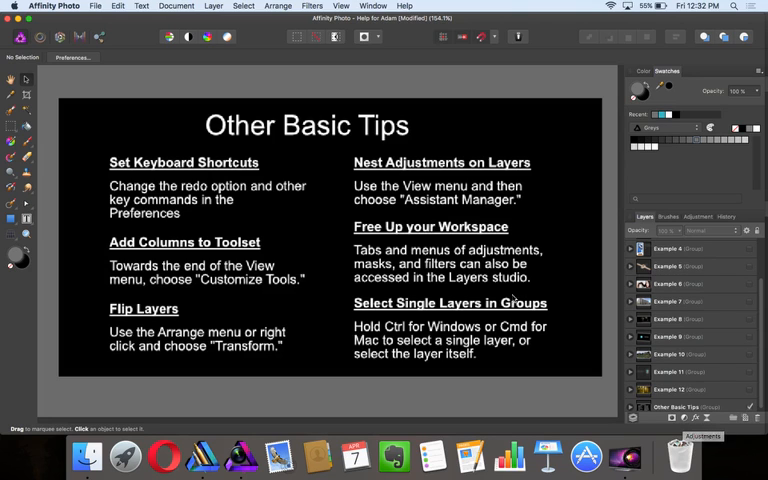
mouse_move(540, 316)
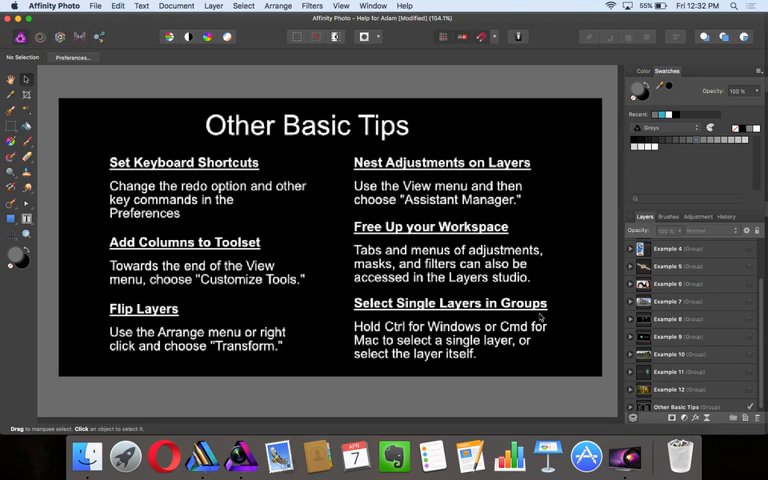
mouse_move(392, 336)
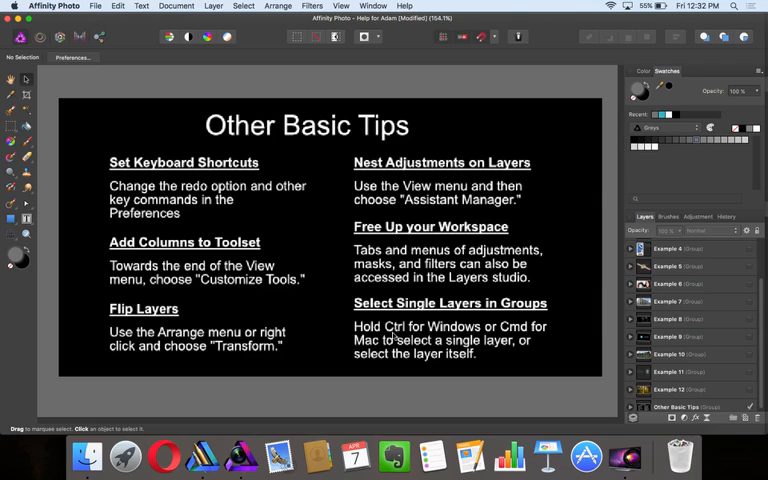
mouse_move(536, 334)
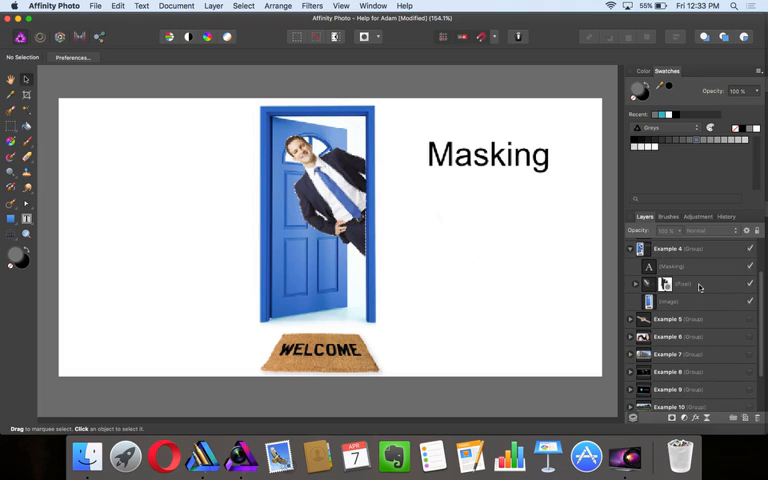
- Select the mask on the man's photo, collapse the Masking group and deselect everything
left_click(684, 284)
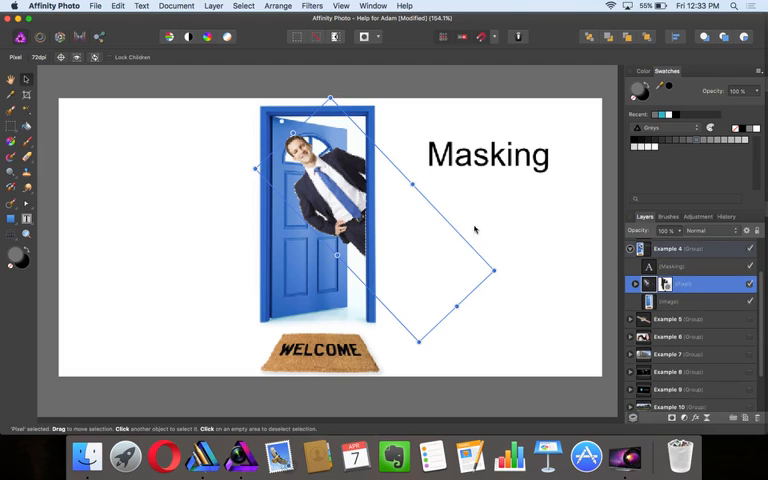
mouse_move(344, 148)
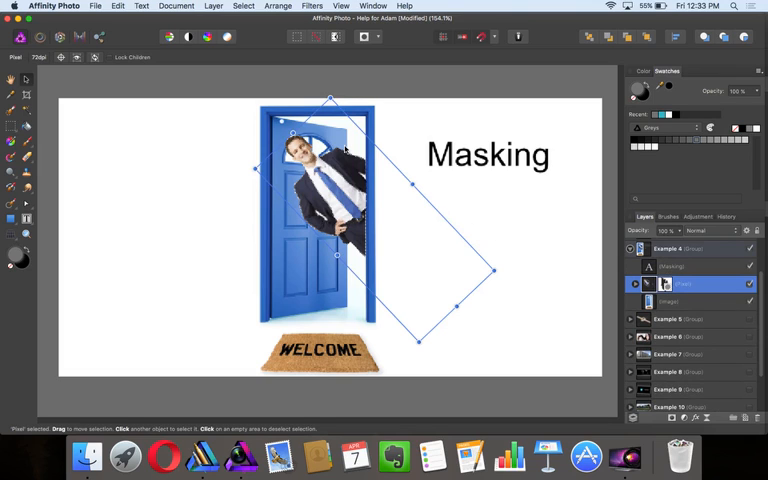
mouse_move(400, 164)
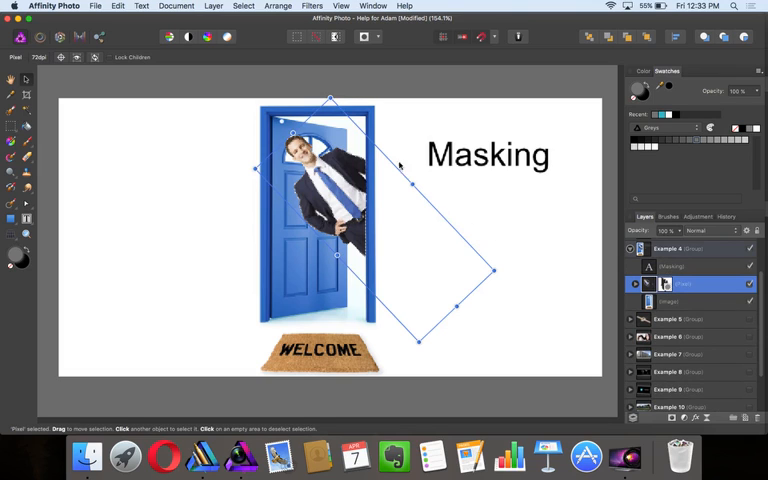
left_click(636, 248)
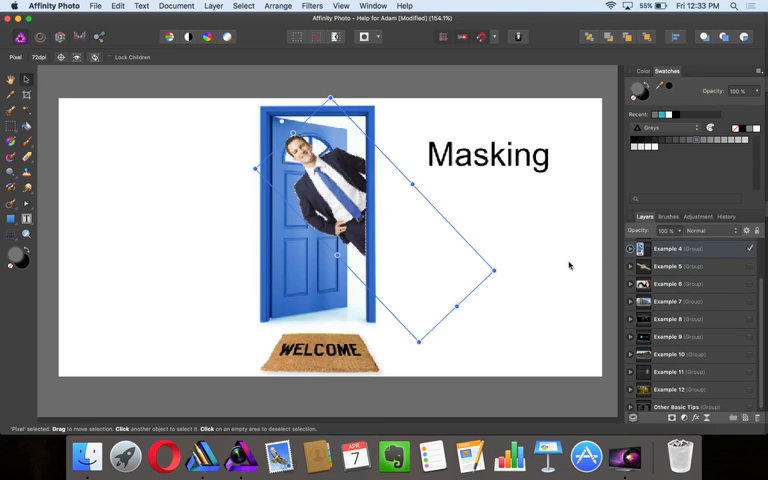
left_click(578, 304)
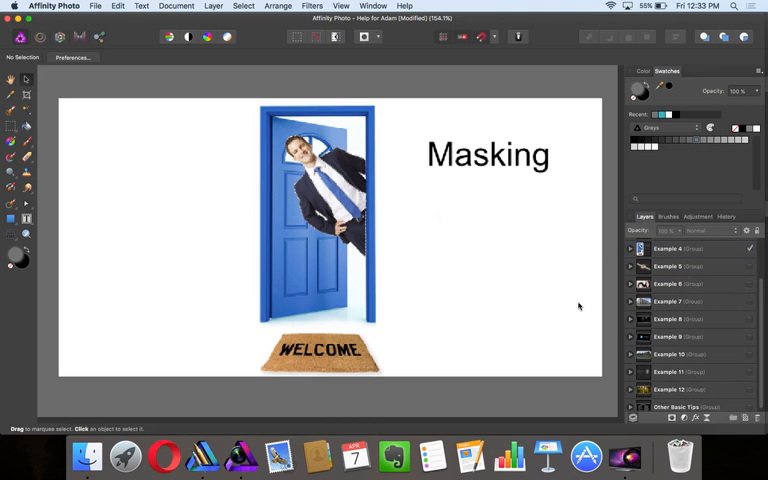
scroll("down", 3)
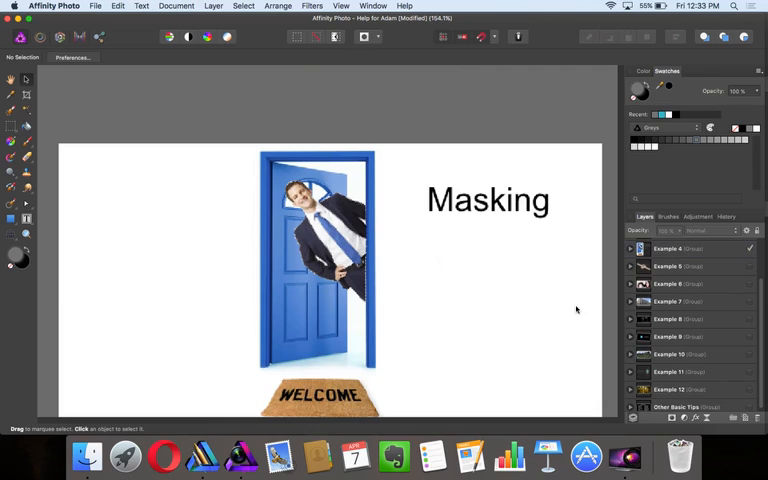